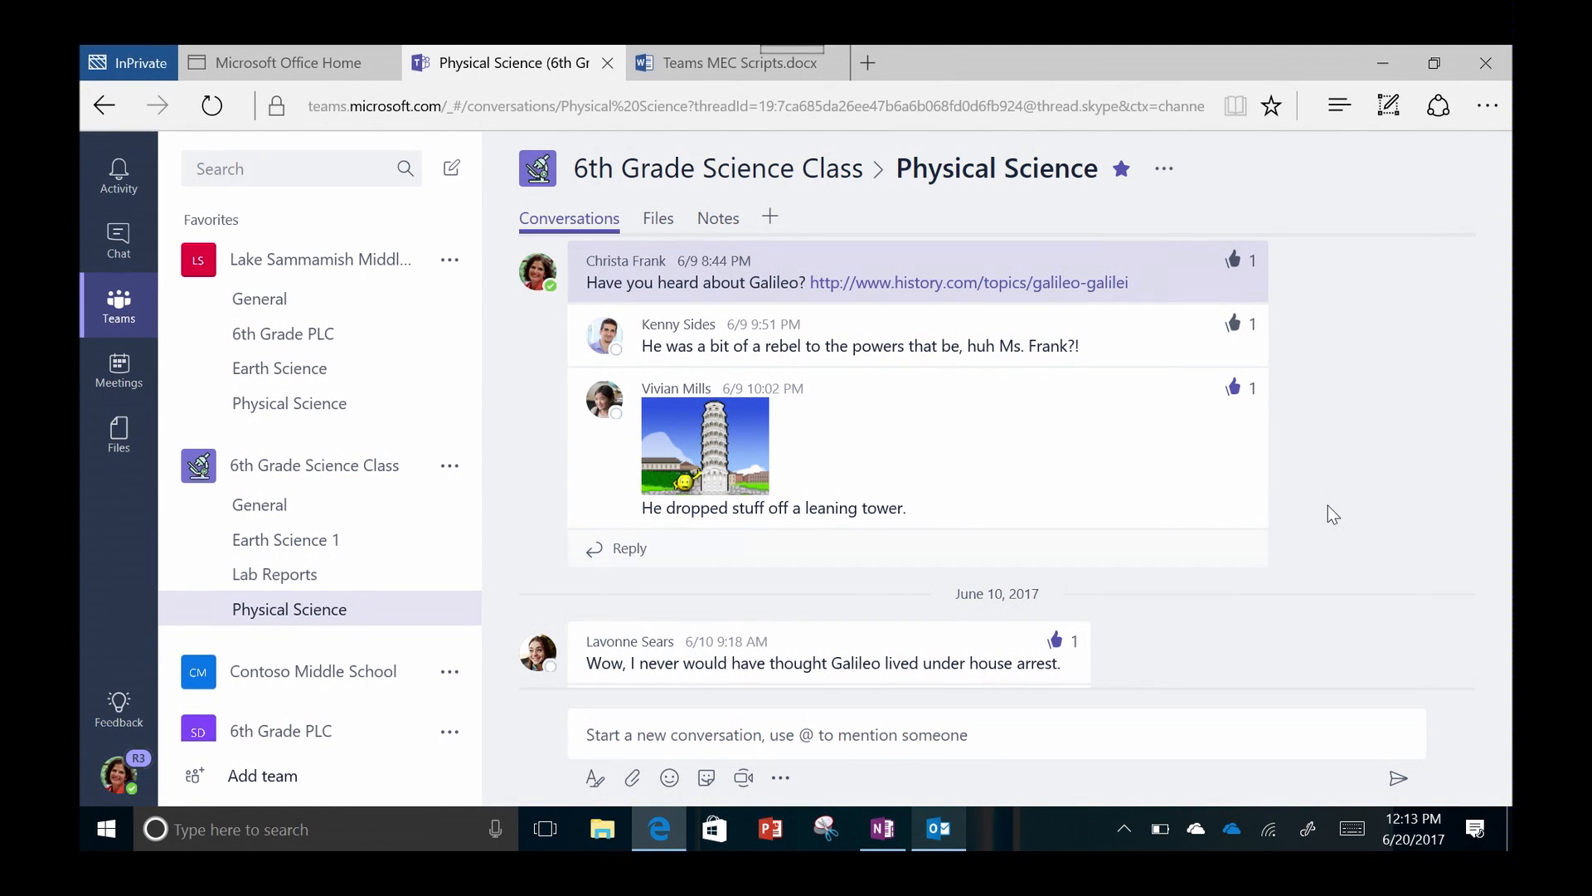
- Show the Earth Science 1 channel's Files tab listing the Earth Day Presentation
scroll(down, 3)
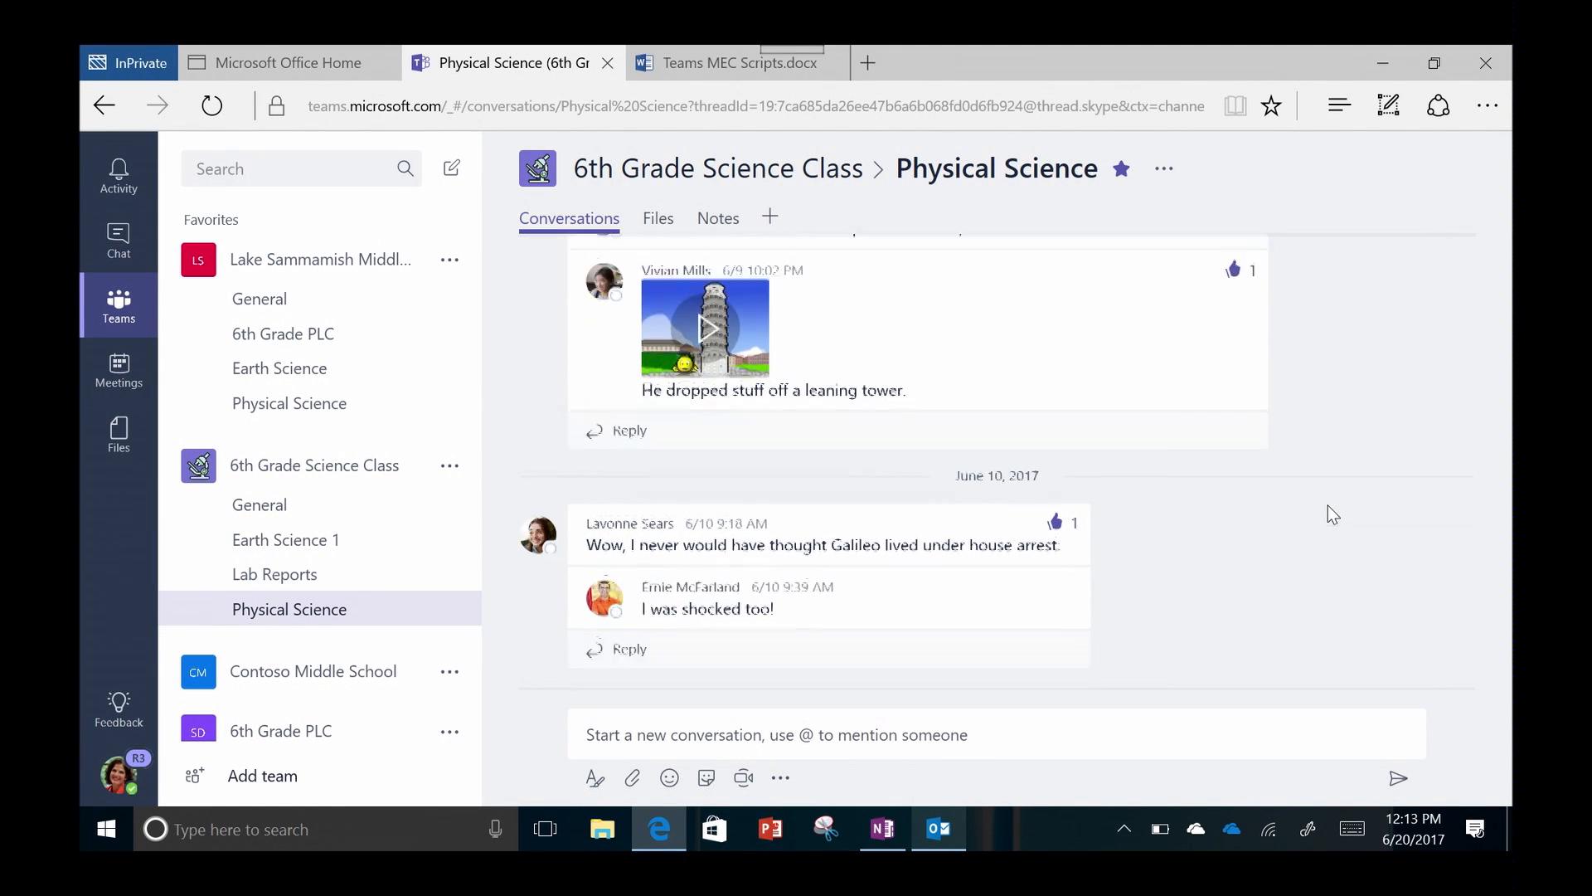
scroll(down, 3)
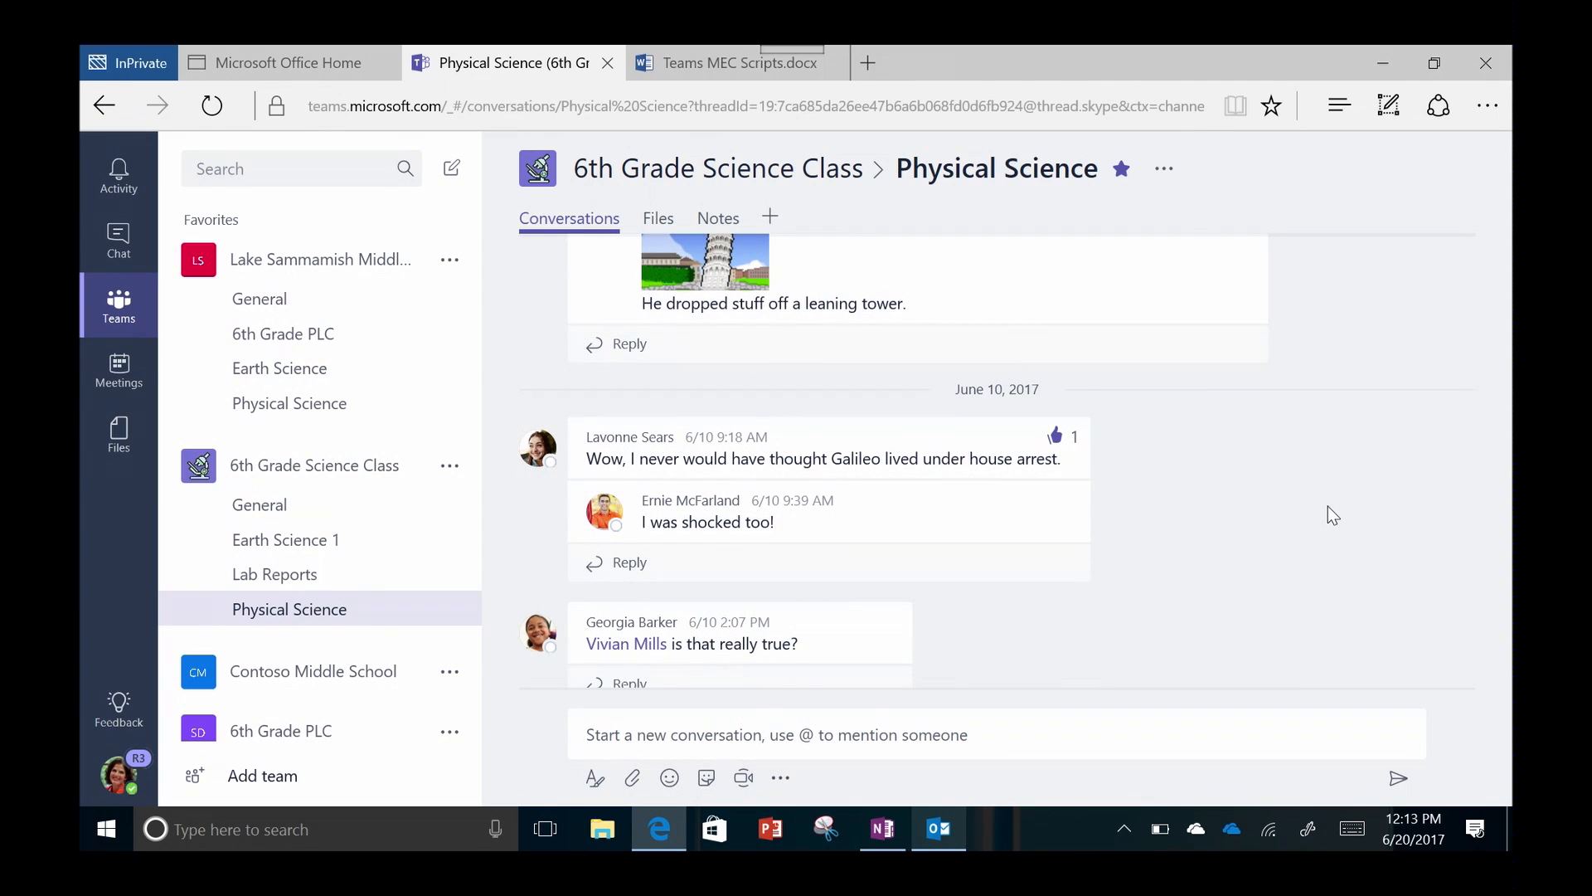
scroll(down, 3)
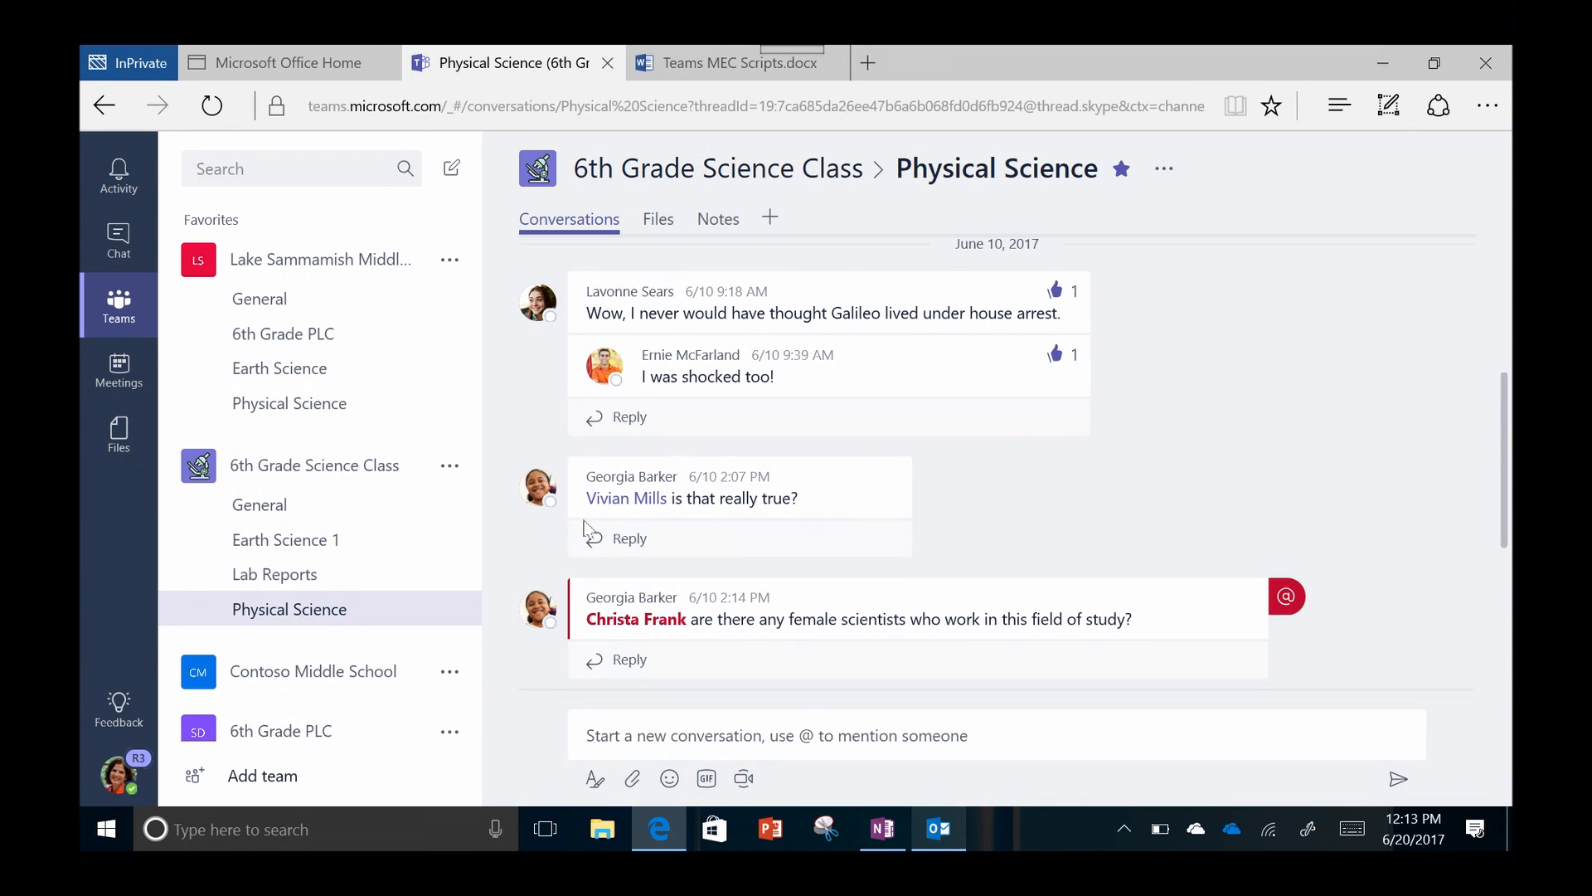
click(285, 539)
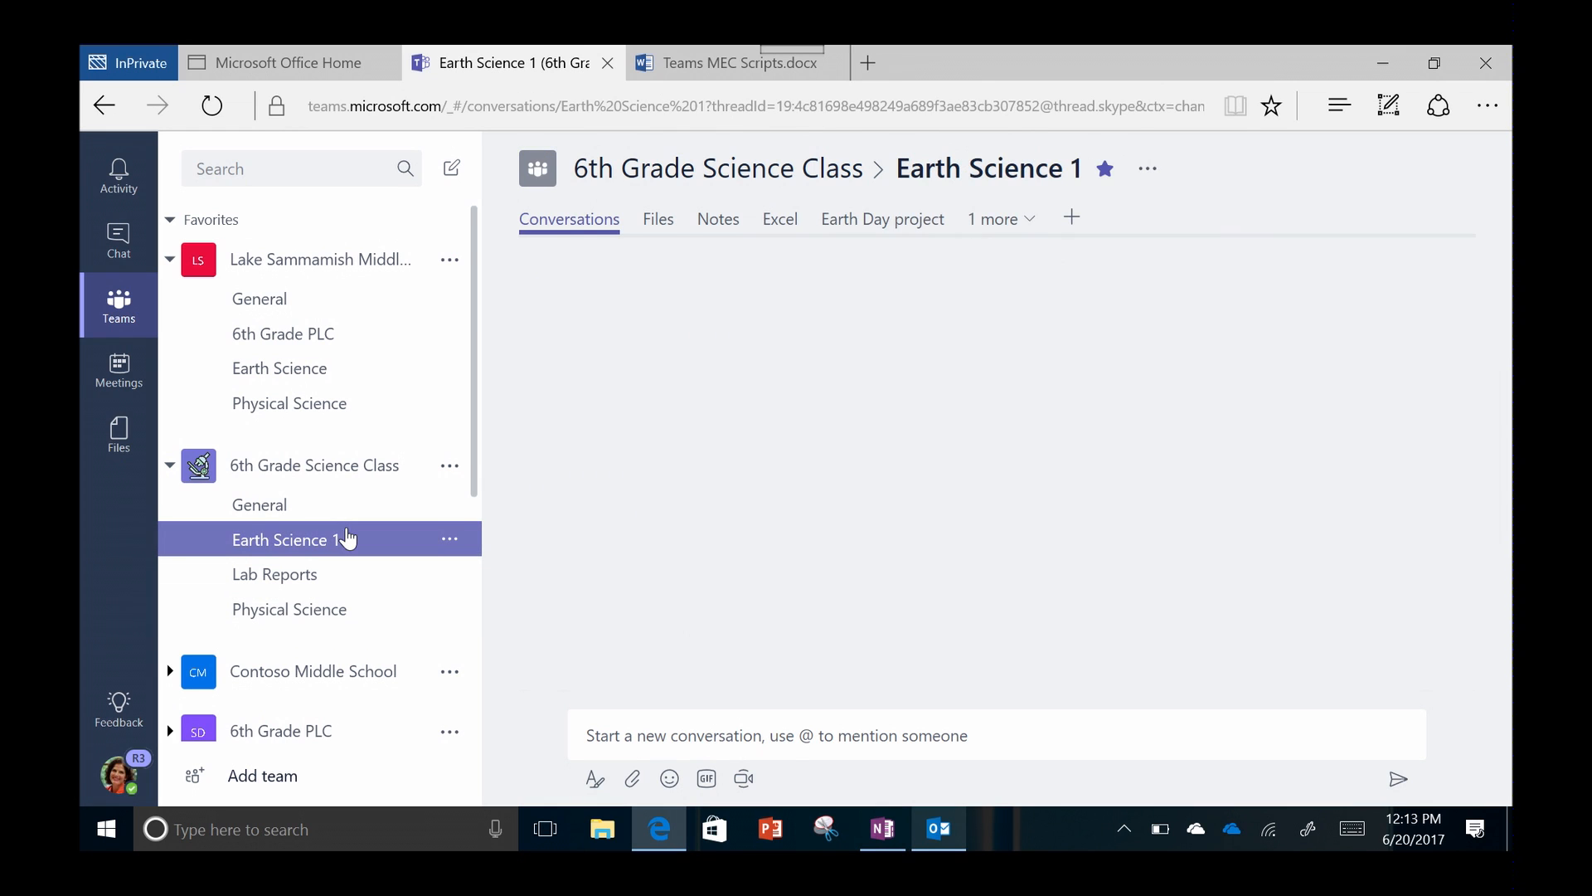
click(285, 539)
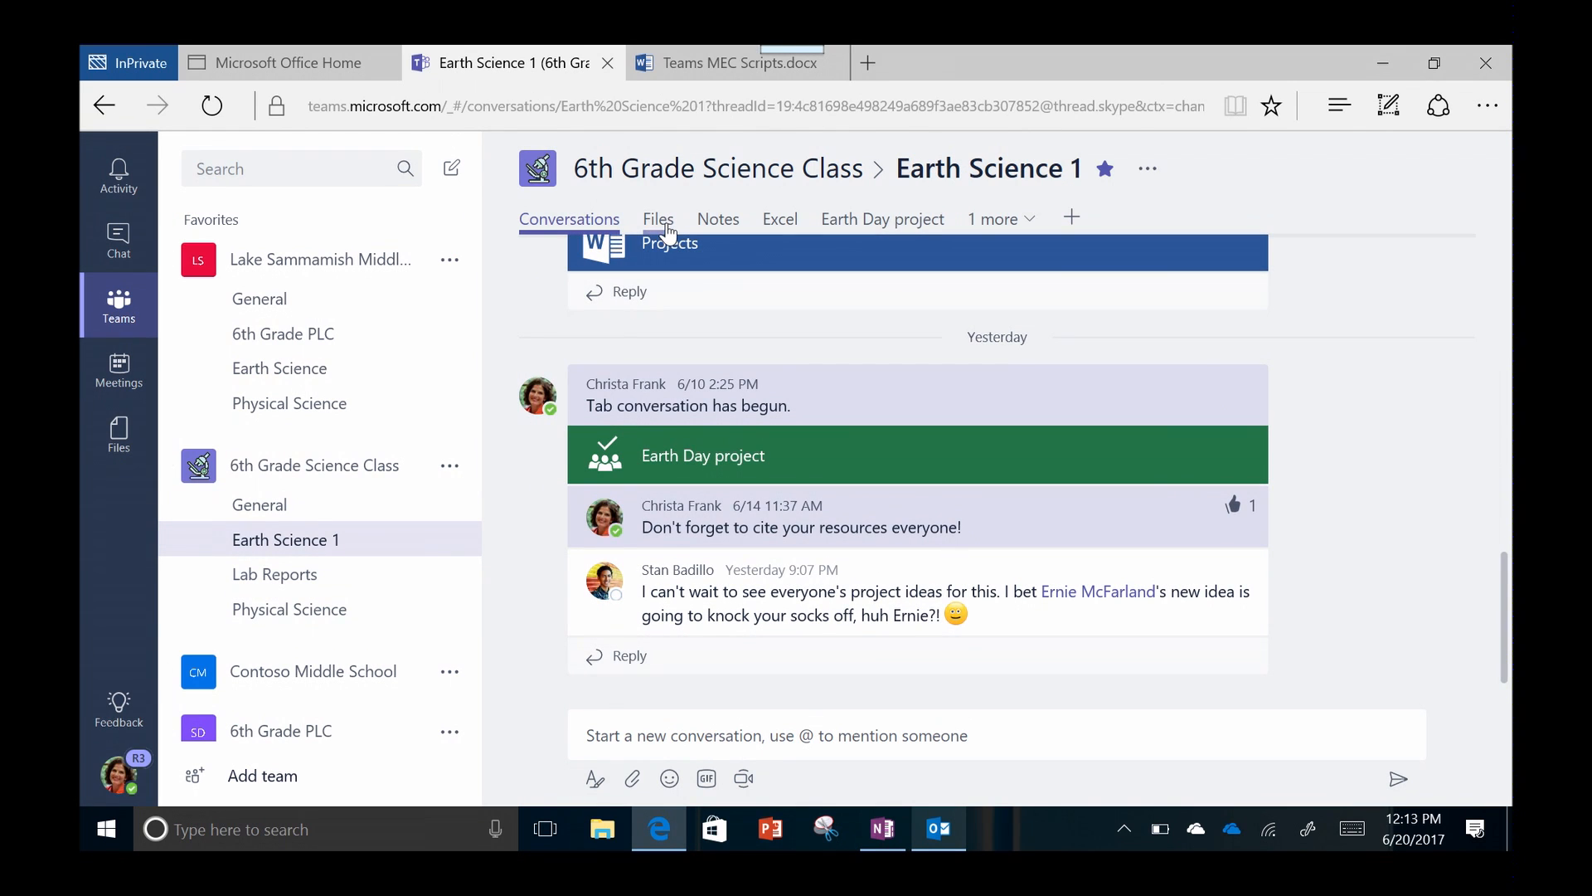
click(657, 218)
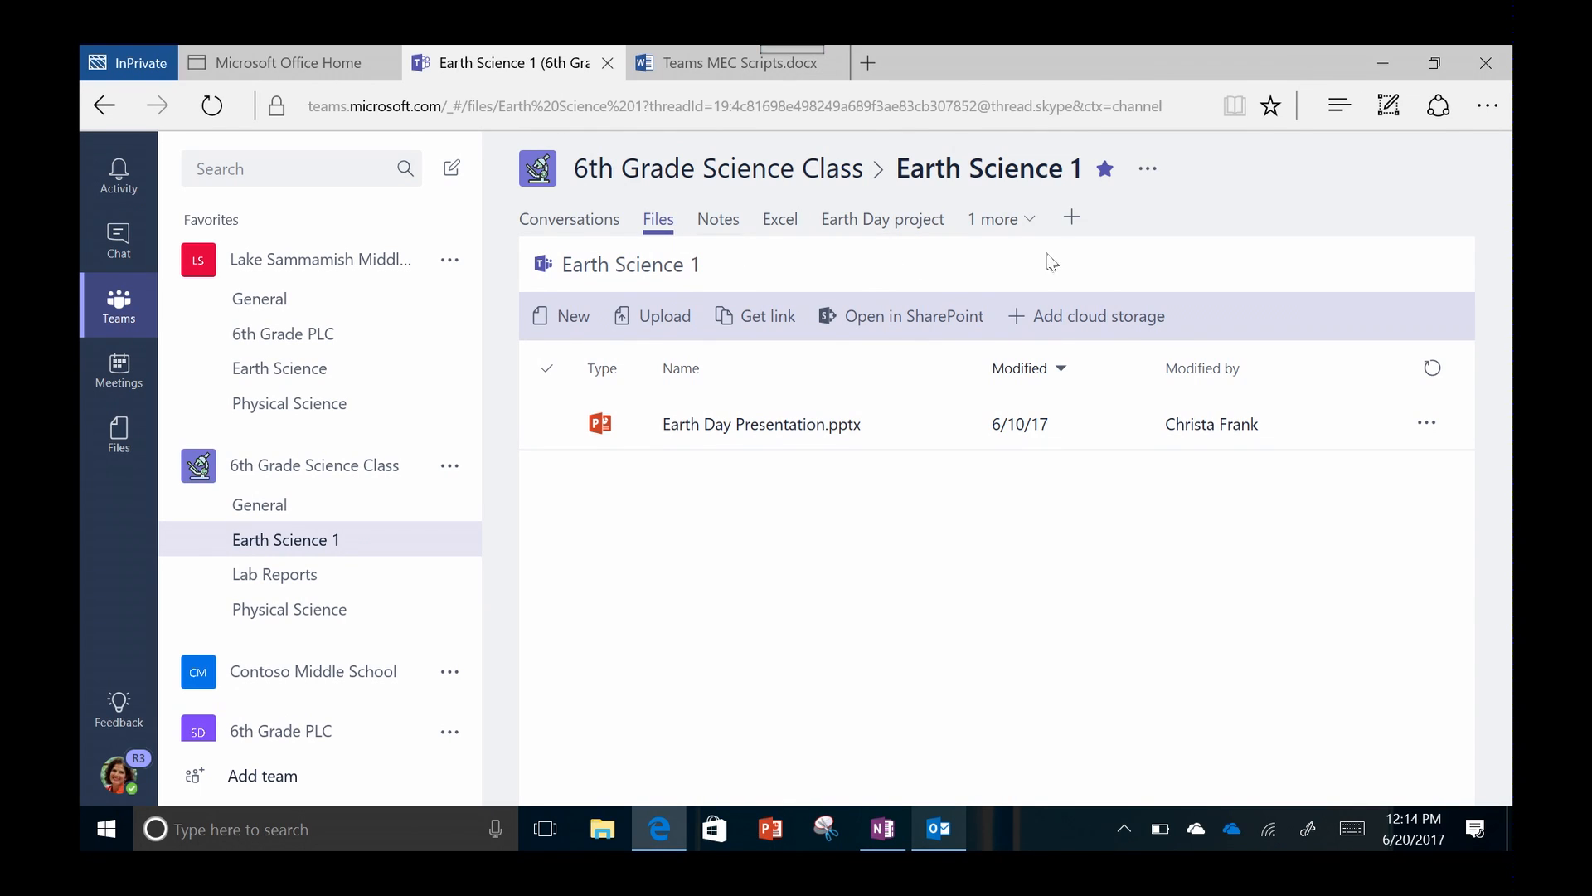
- Add an Earth Day Presentation.pptx PowerPoint tab, then open the Class Notebook in desktop OneNote
click(1071, 217)
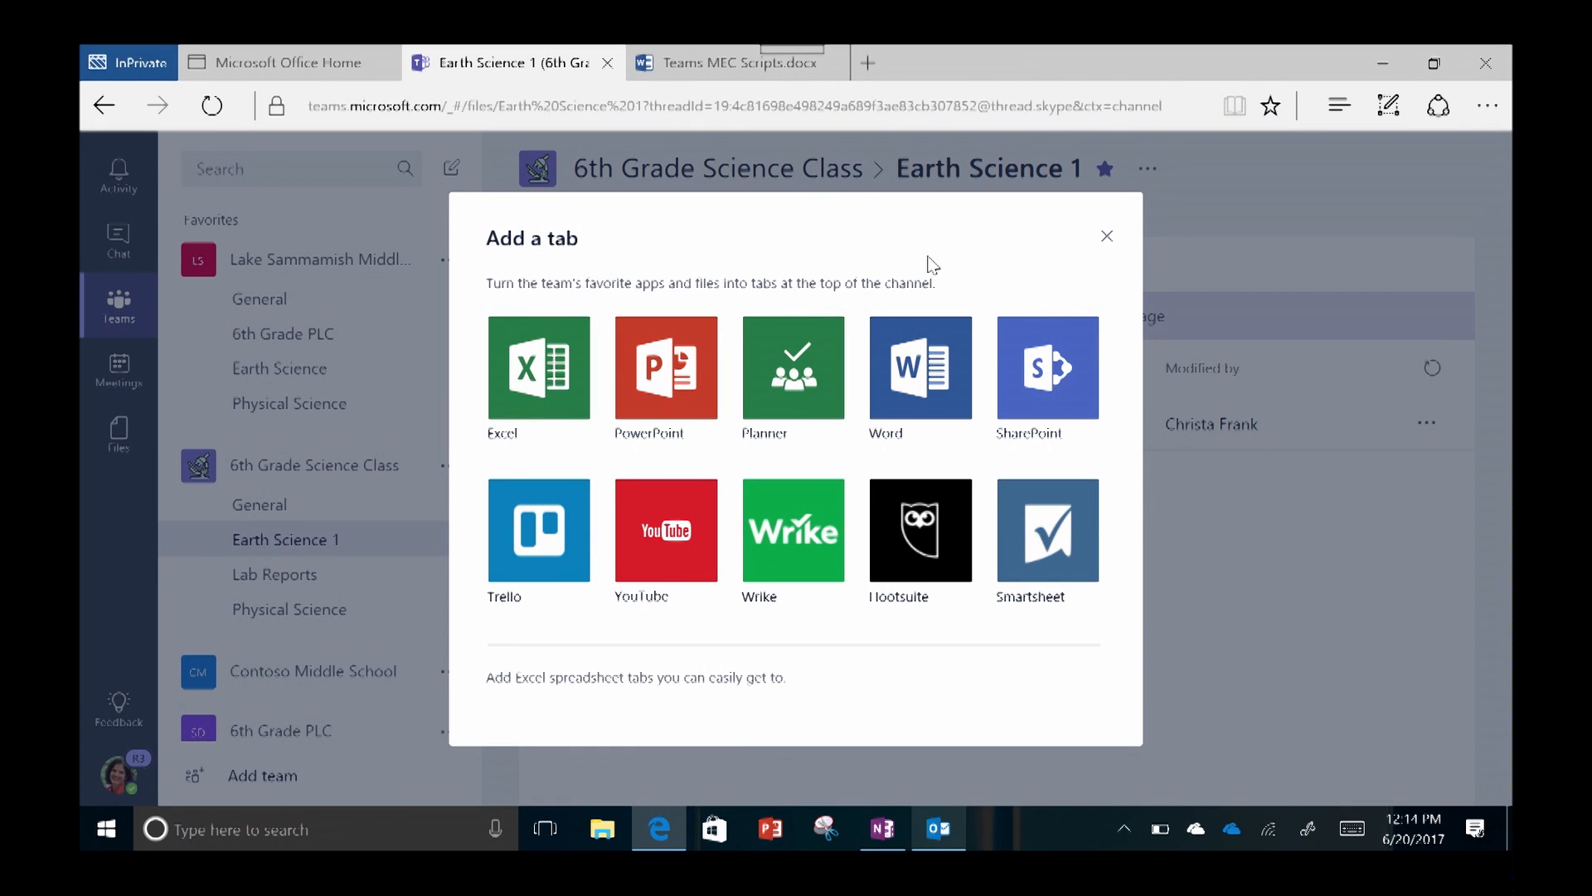
click(665, 368)
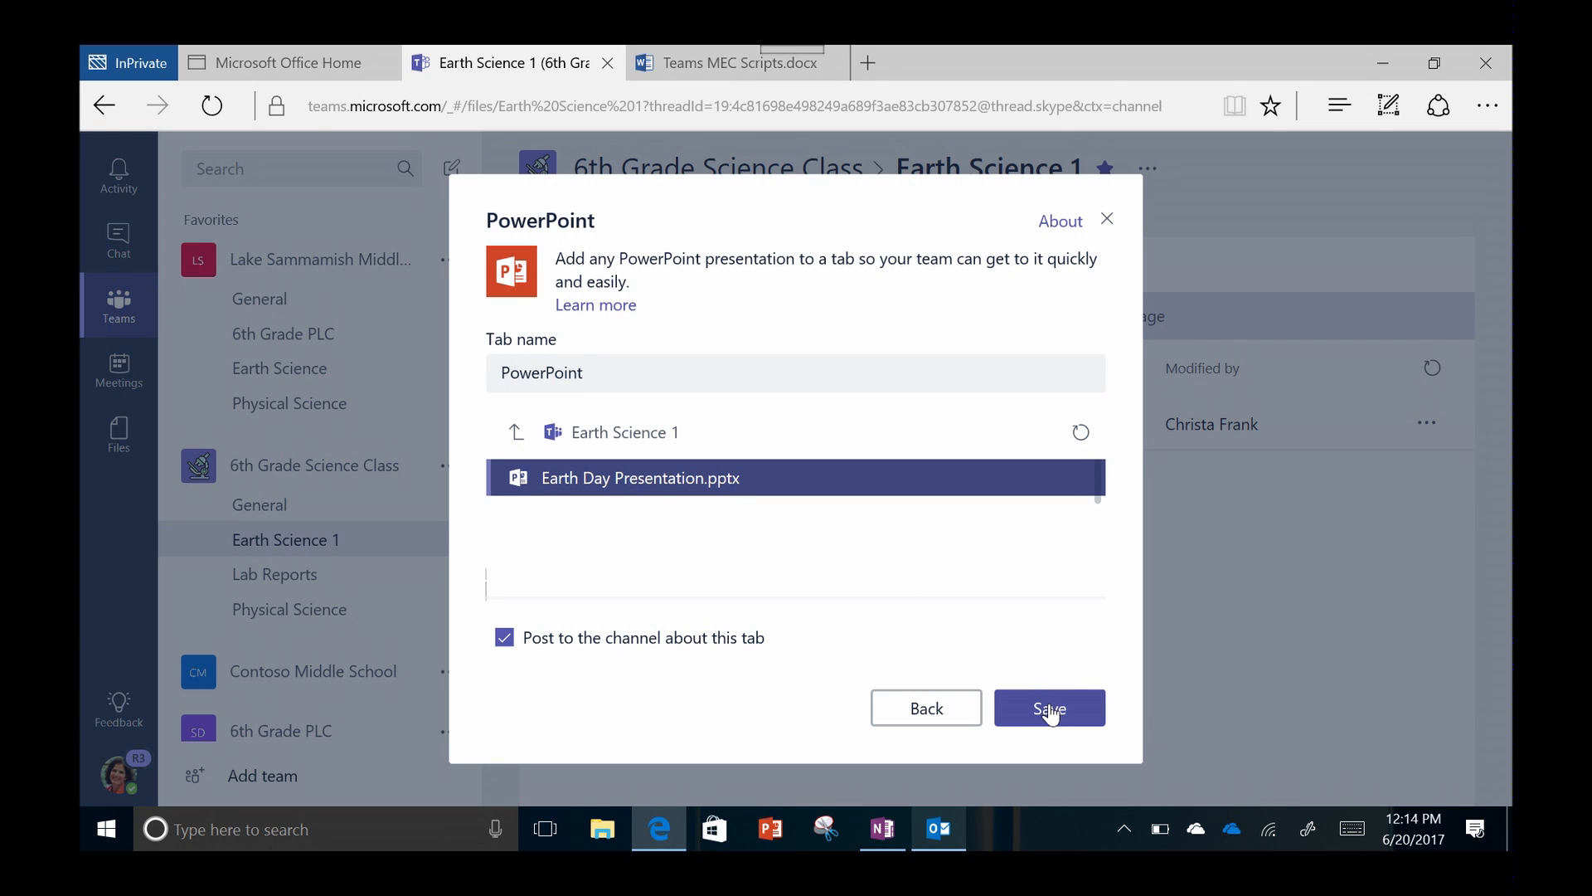
click(1049, 707)
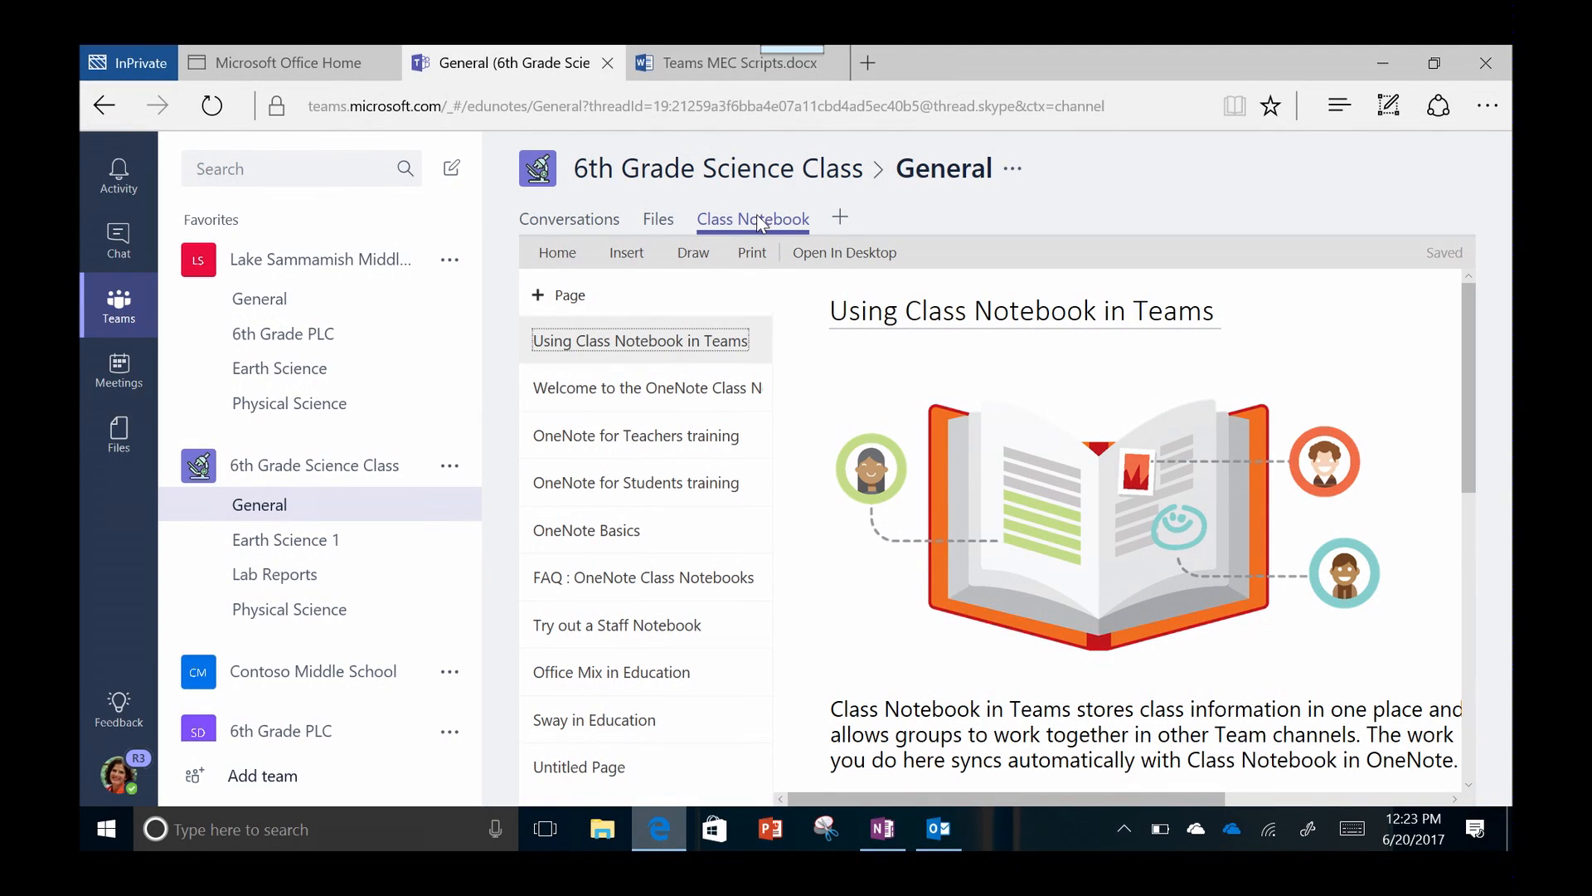
mouse_move(844, 252)
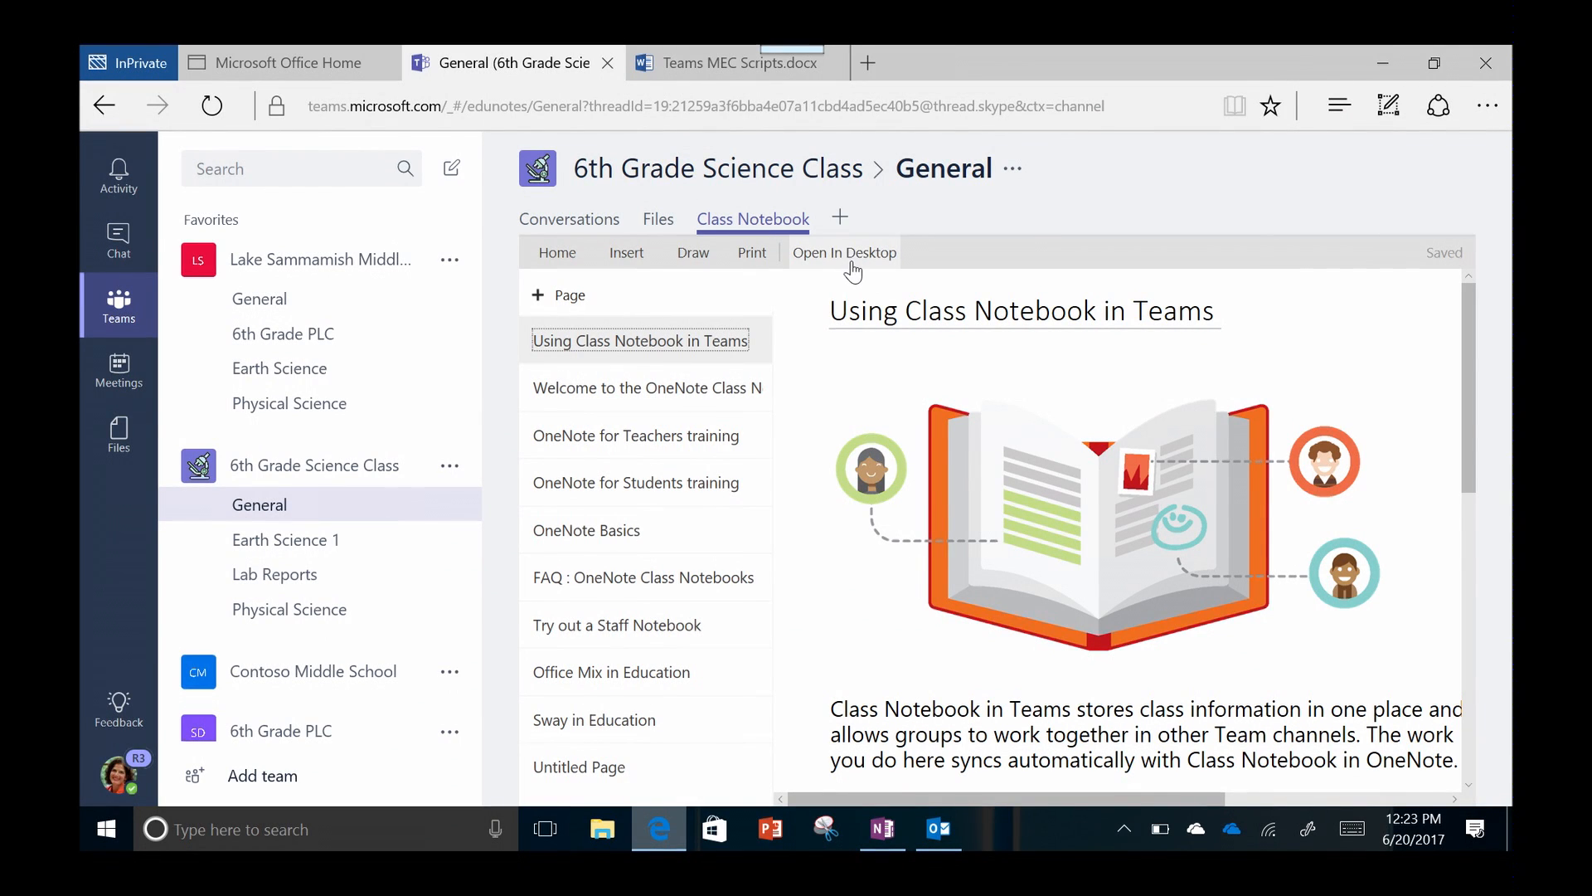
click(844, 252)
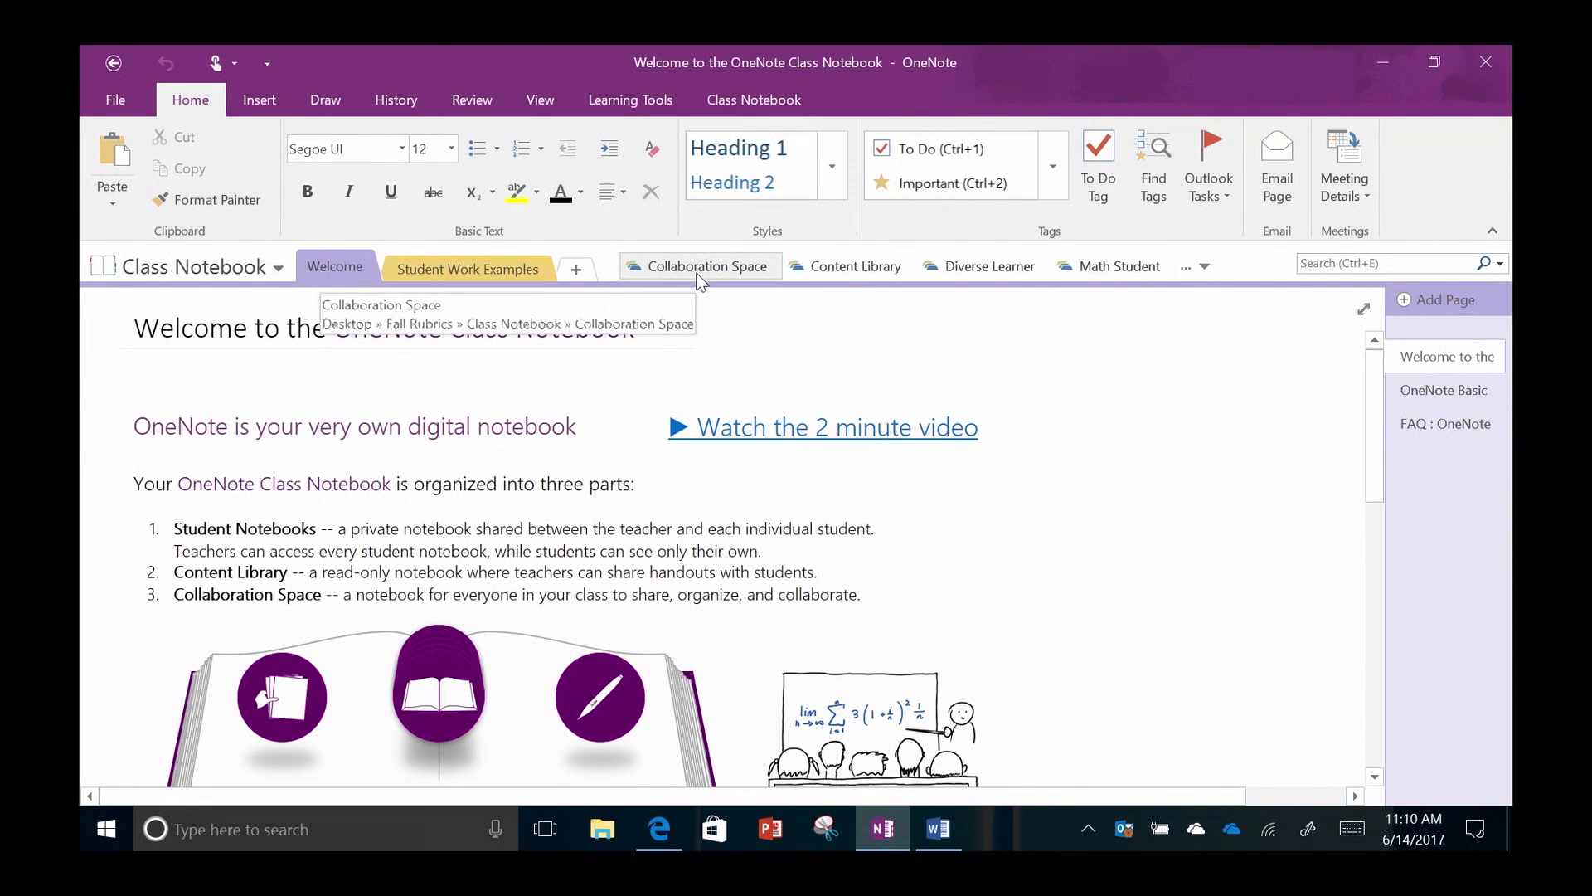
- Open the Collaboration Space section and the Science Student notebook's Class Notes page
click(700, 266)
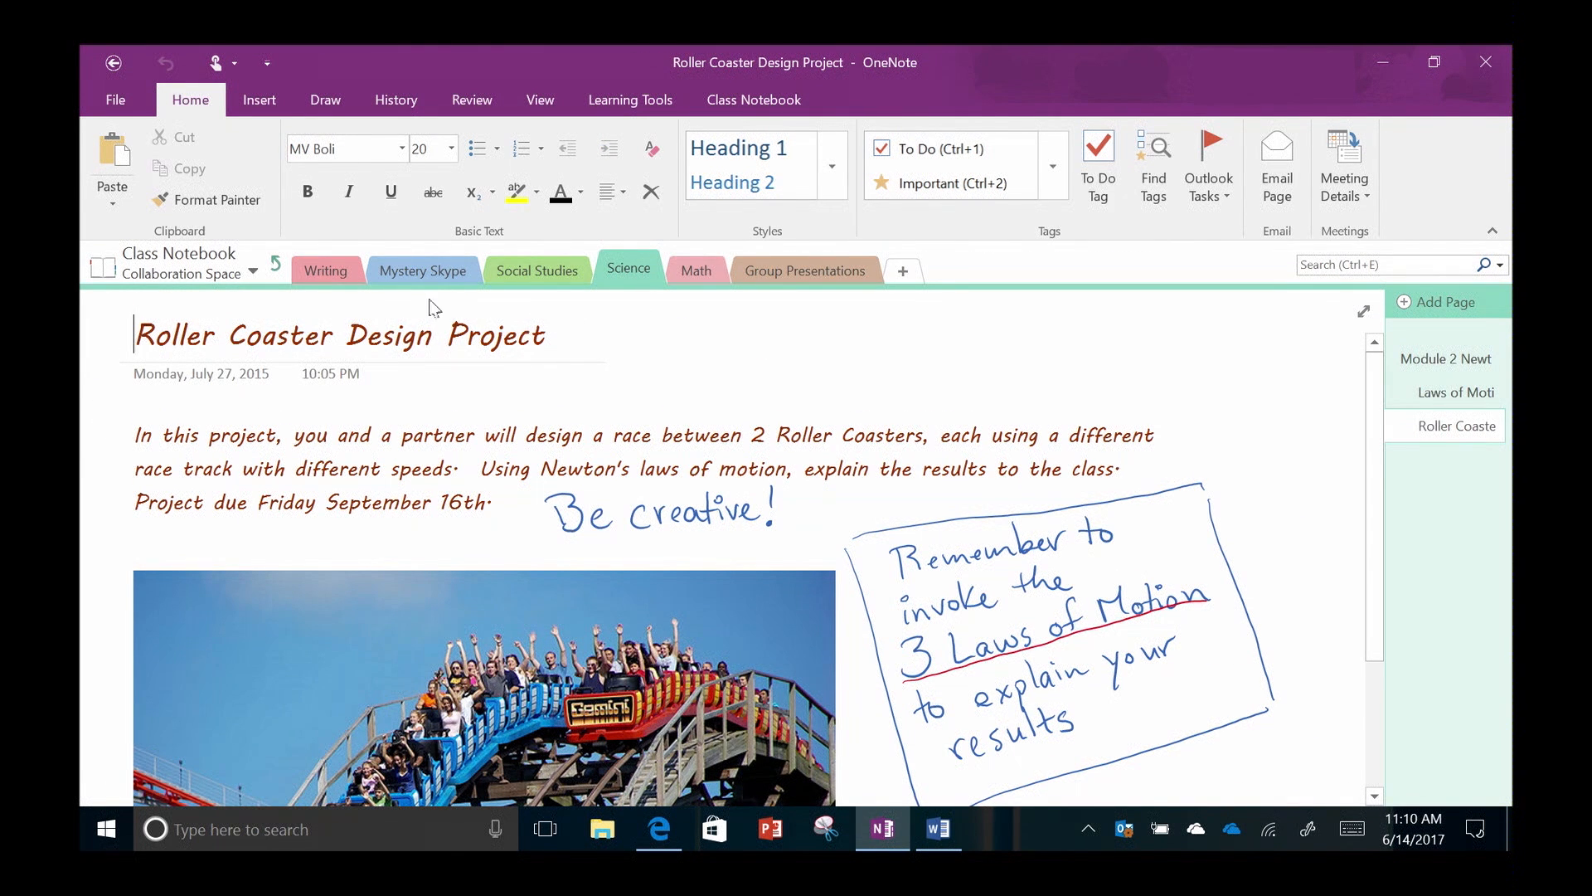
mouse_move(312, 304)
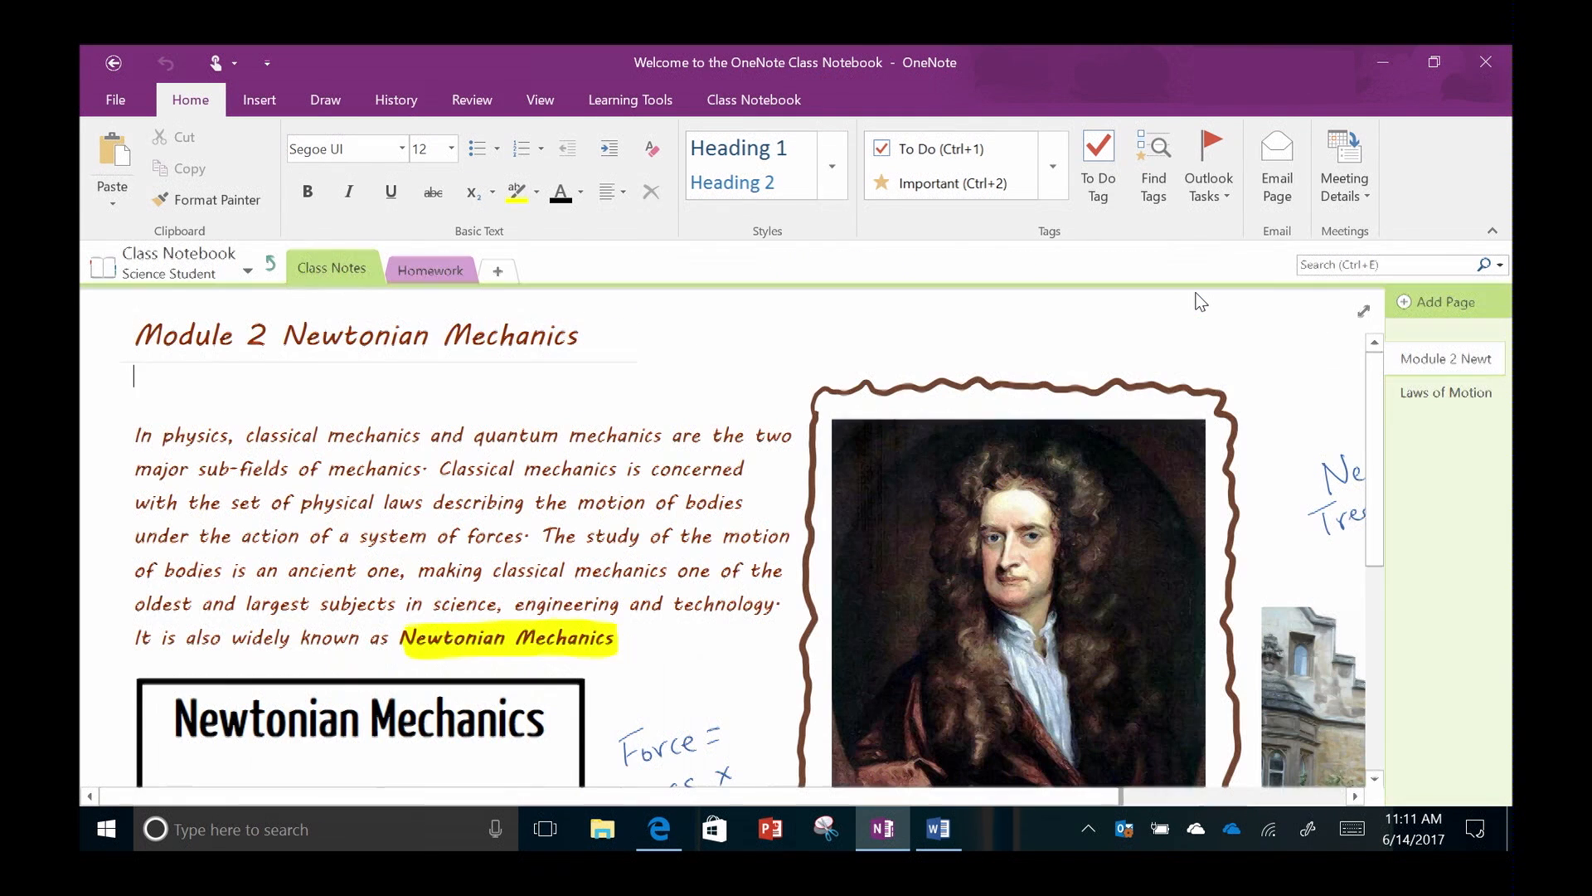
click(1444, 358)
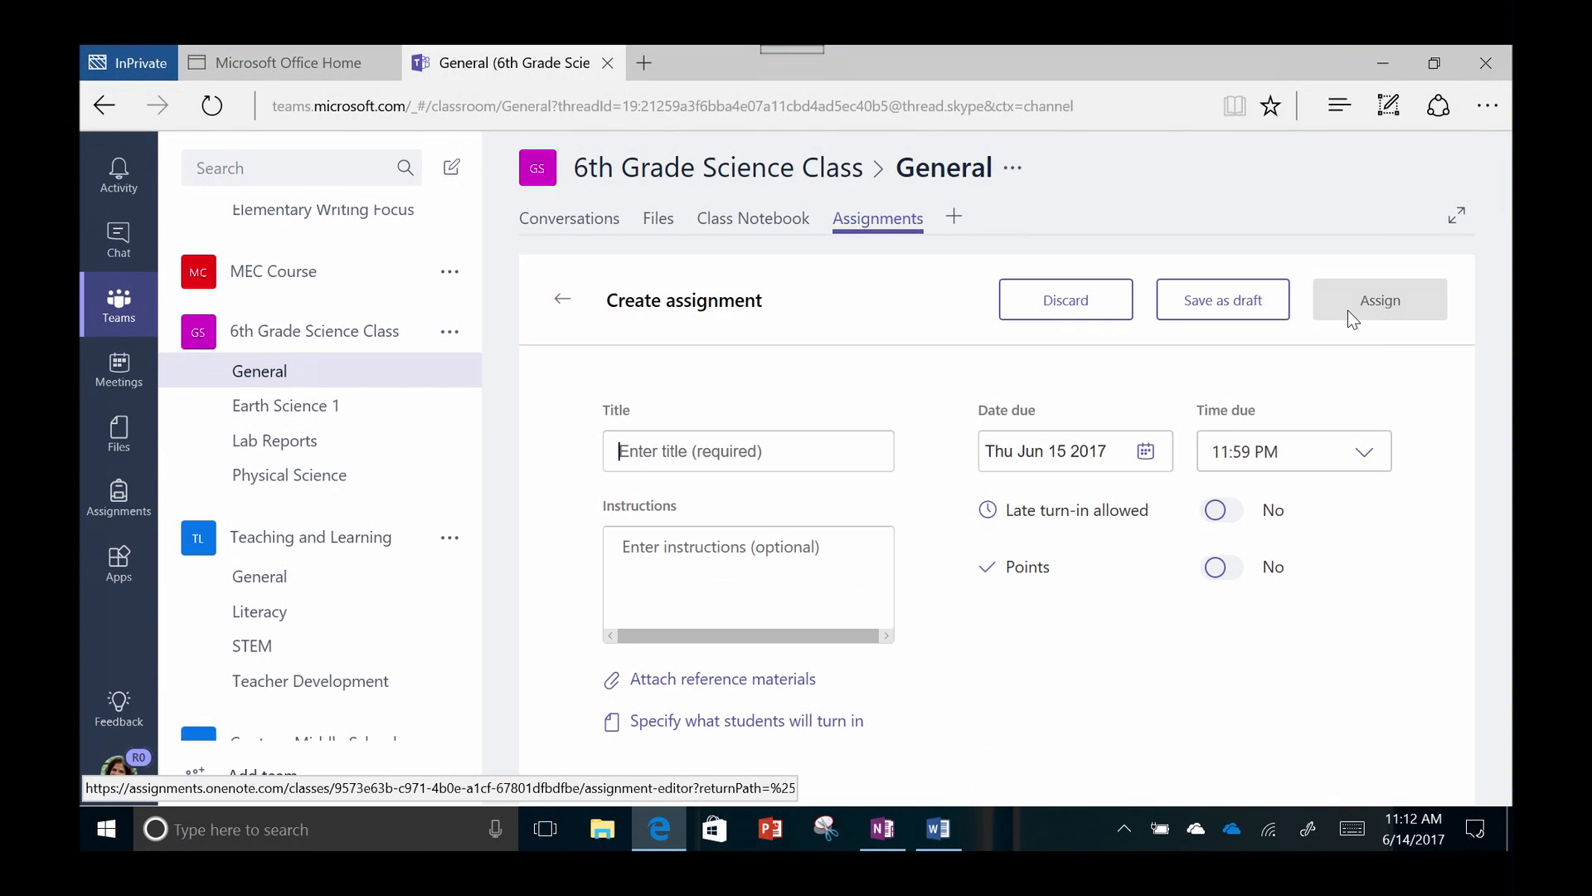
- Assign 'Earth Day Rubric' to the class, due Friday June 16 at 11:30 AM
text(Earl)
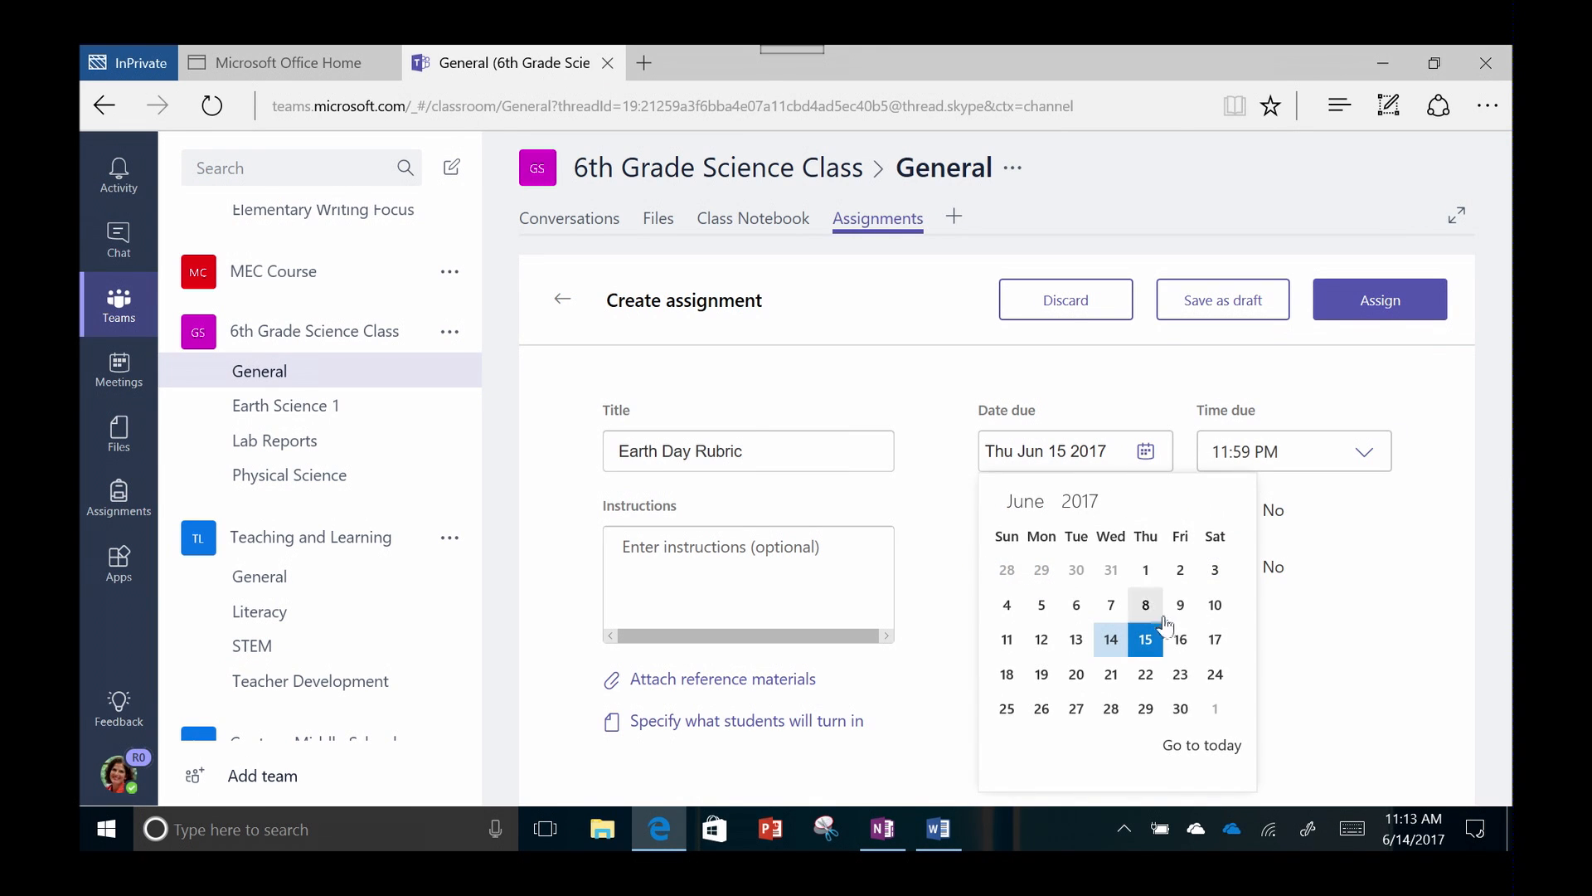
click(1180, 639)
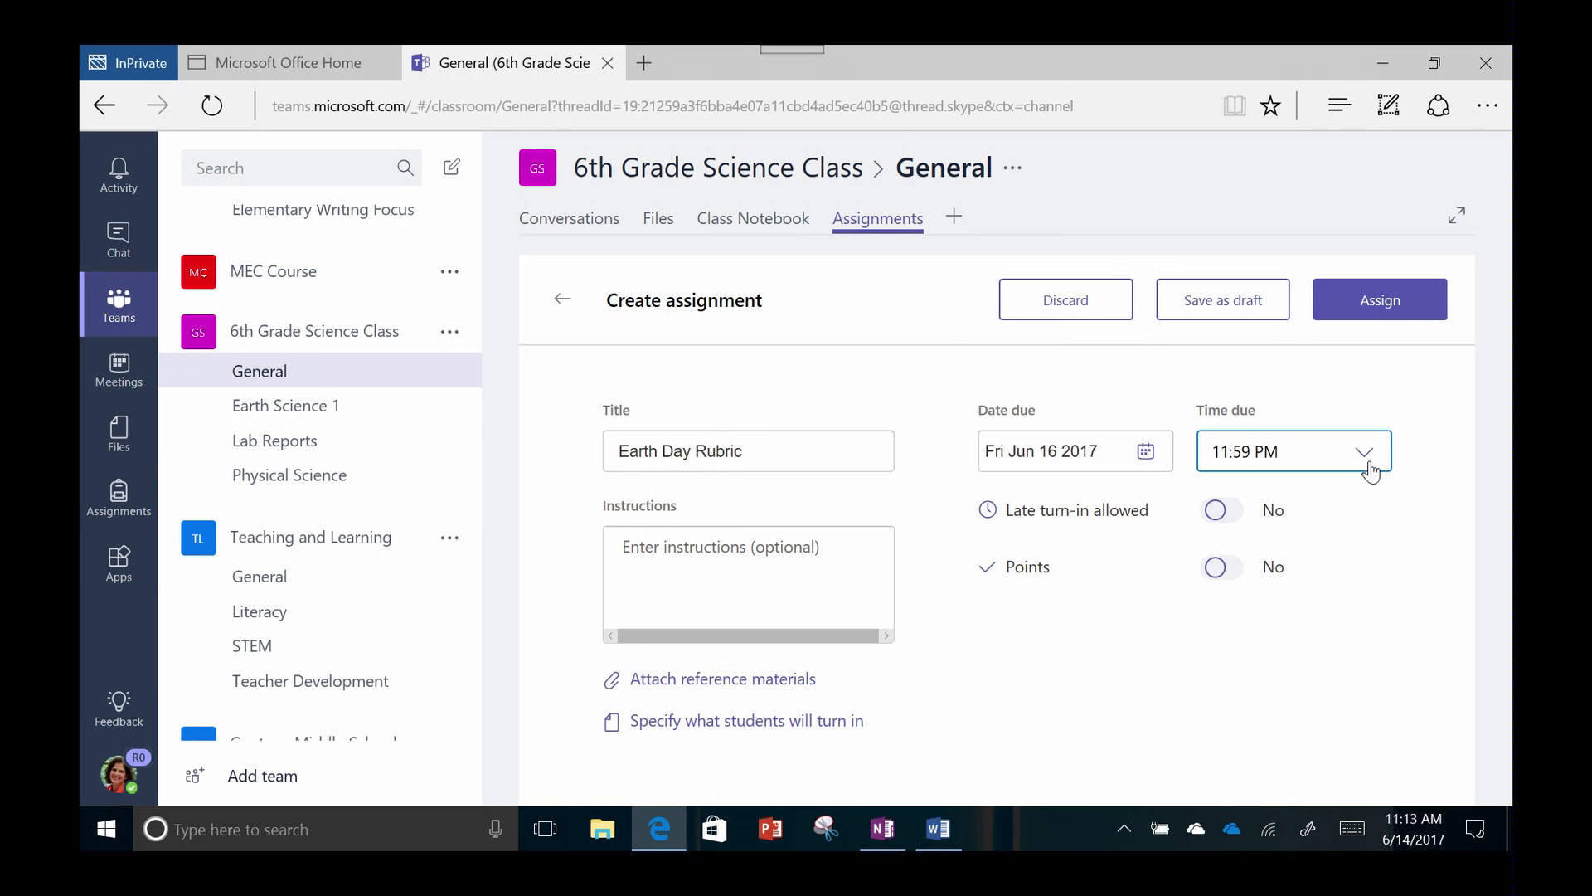
click(1364, 451)
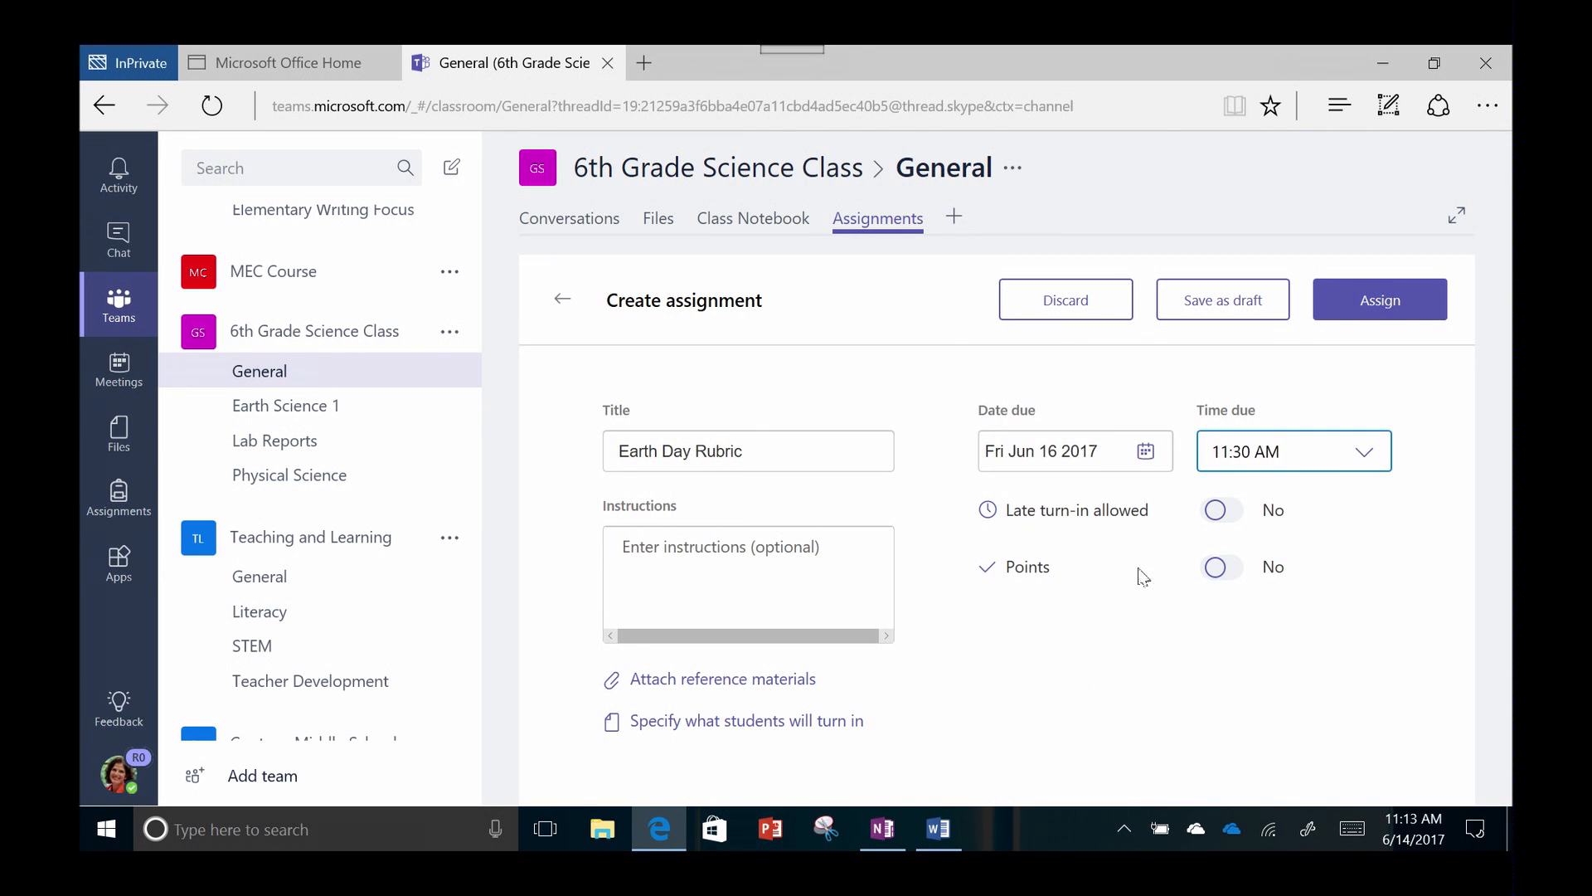
click(1378, 298)
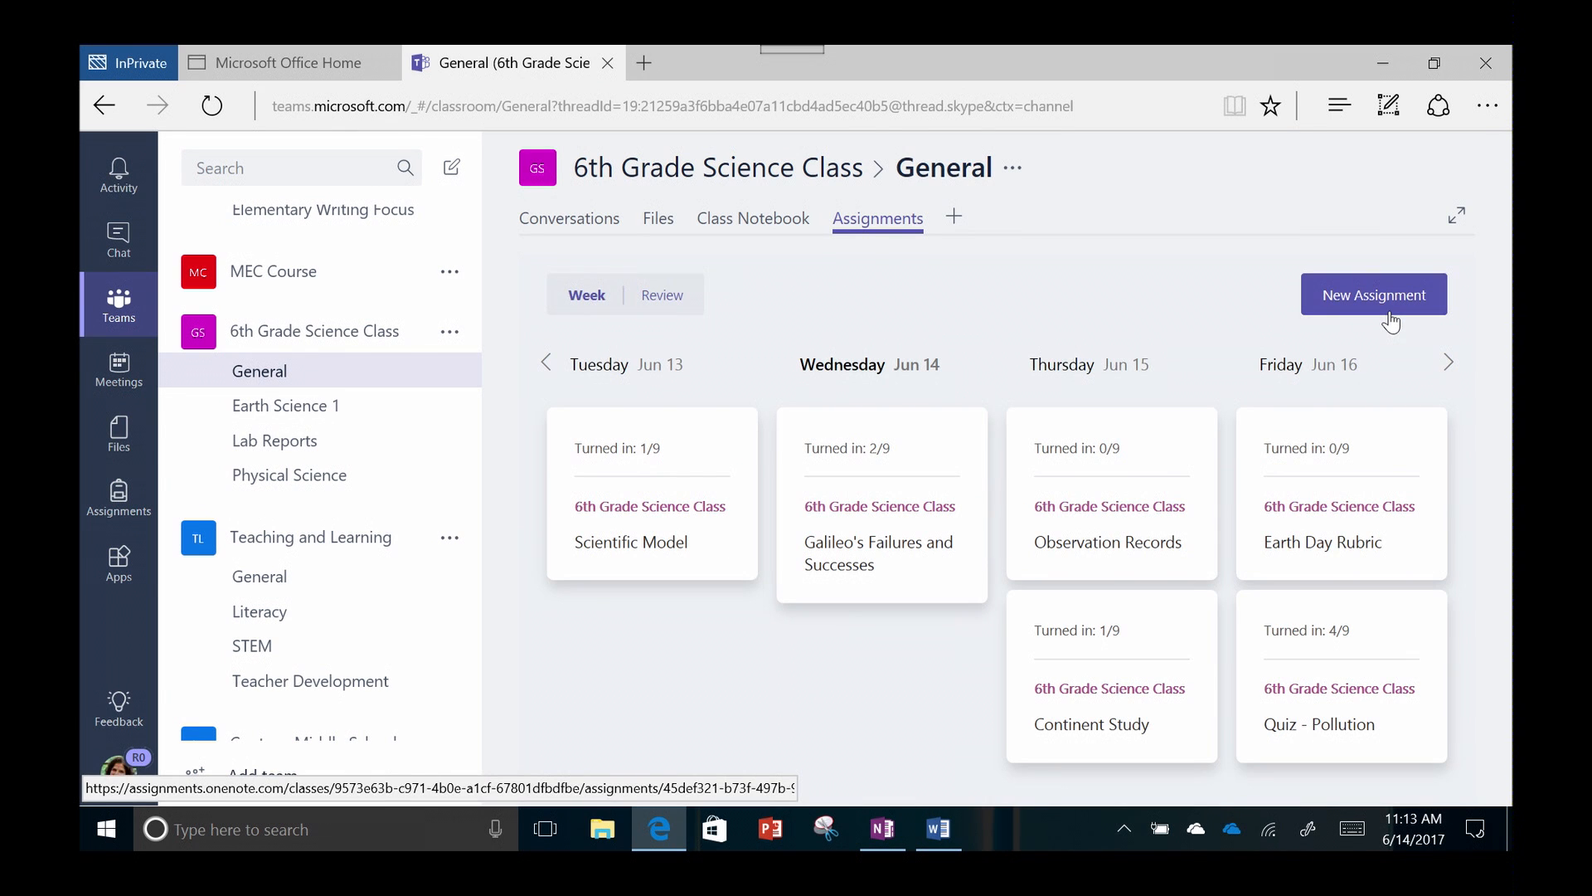
- Score Georgia's Pollution Quiz 98/100 with the feedback 'Great work, Georgia!'
click(661, 294)
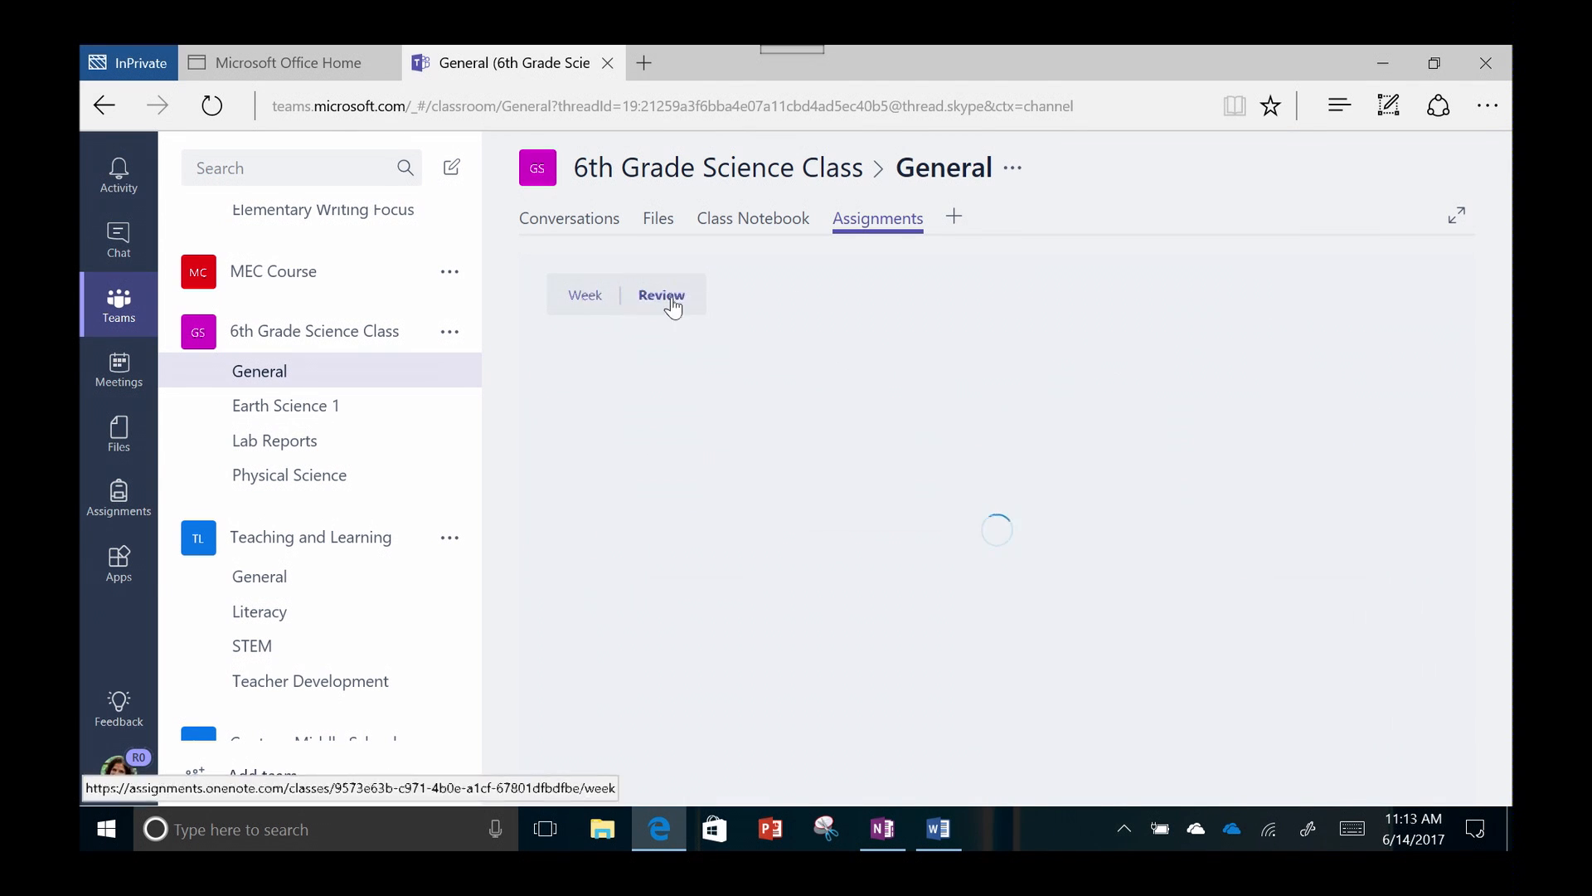
click(660, 294)
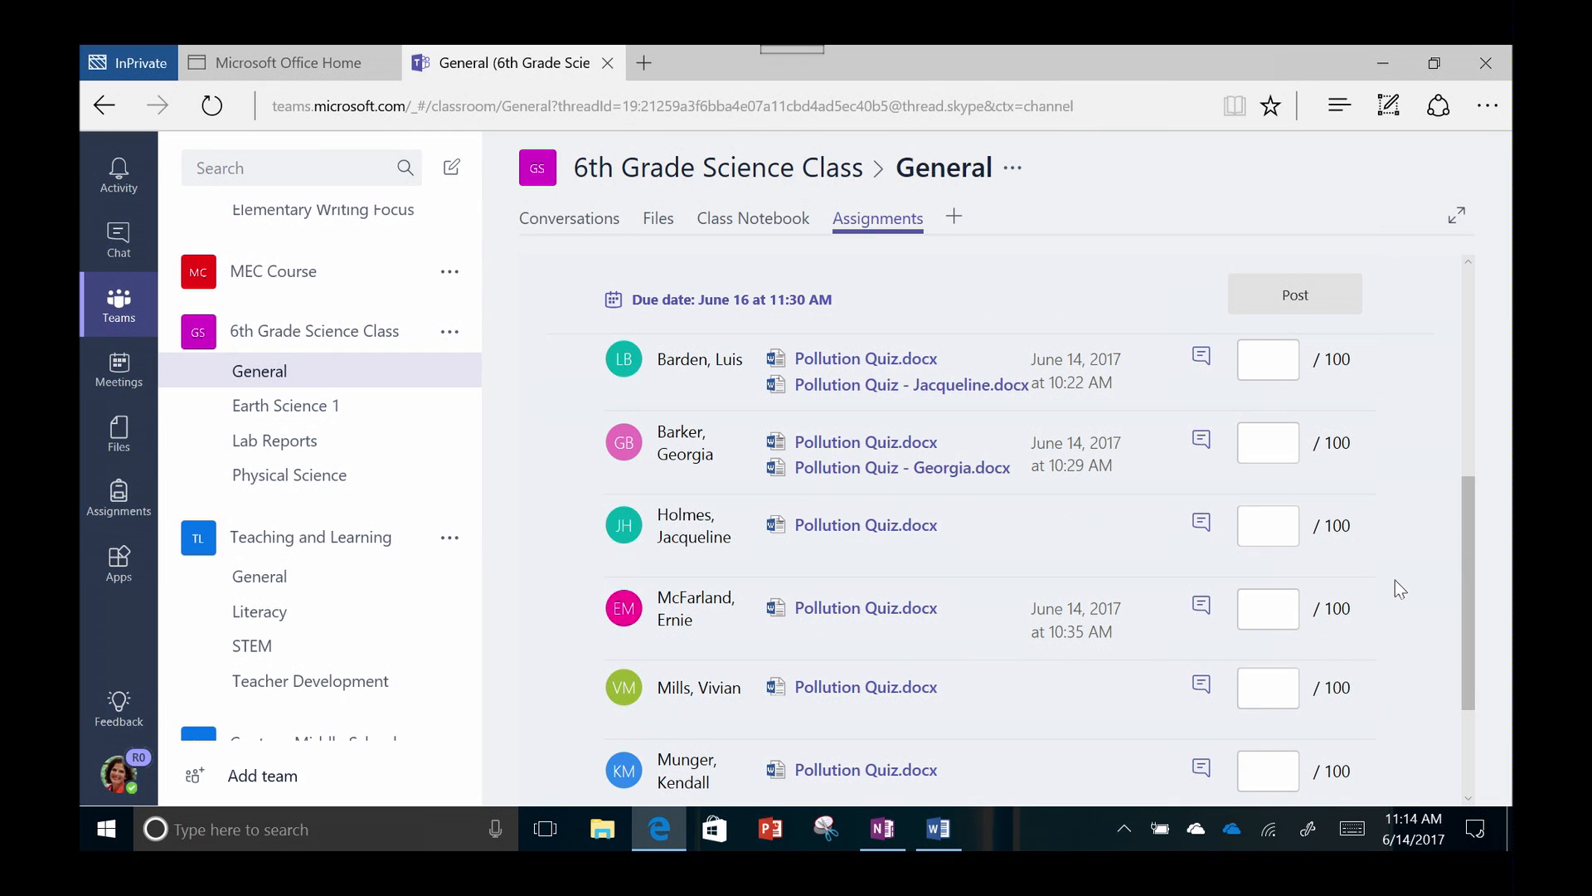
text(98)
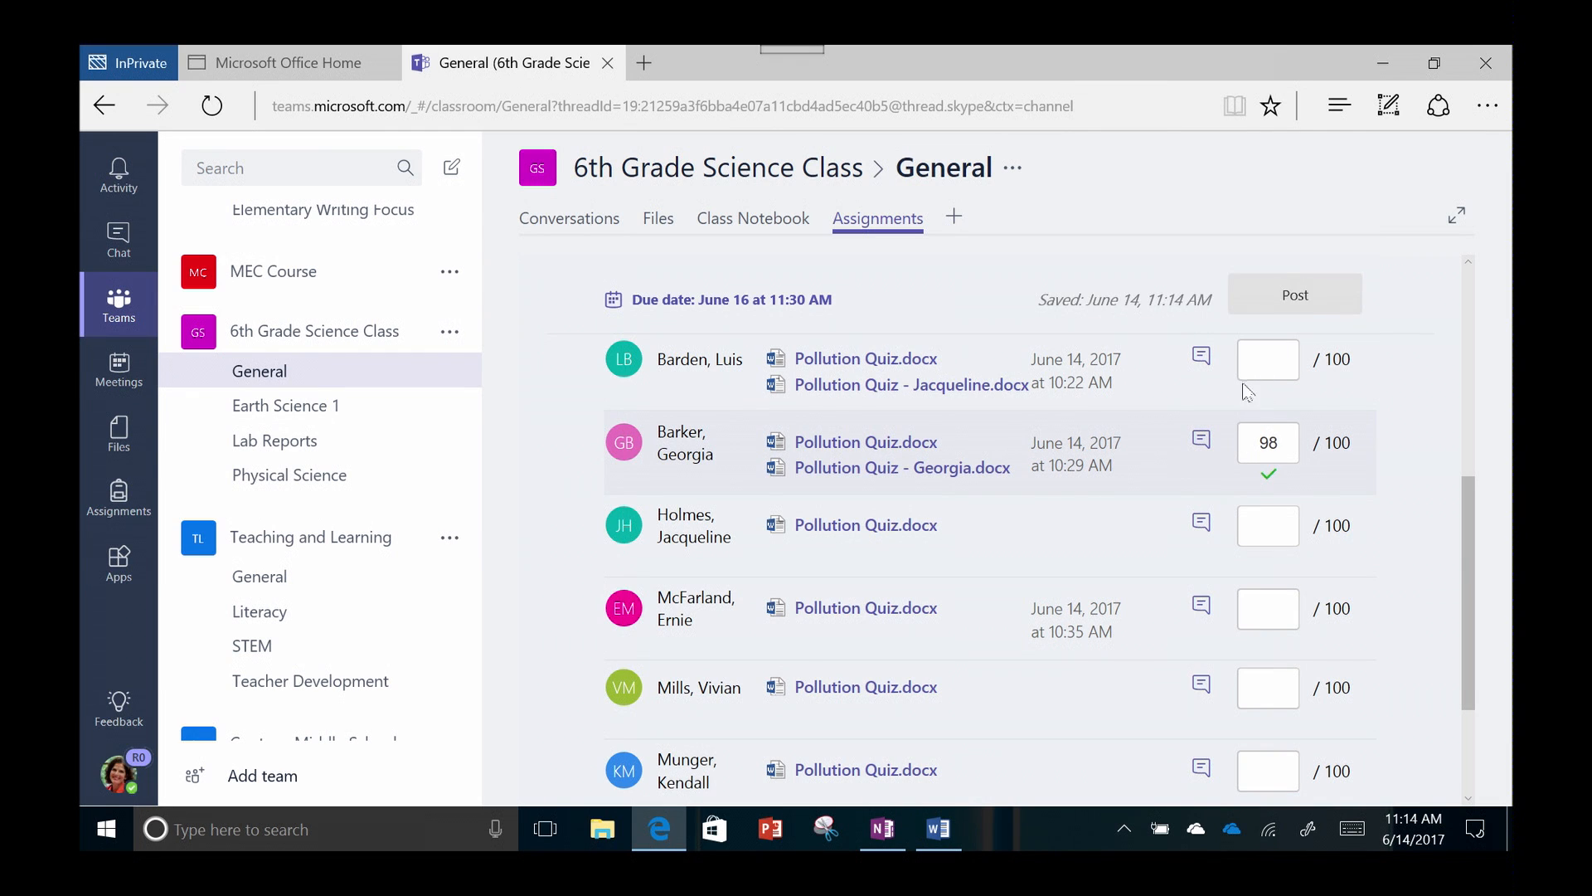
click(1200, 440)
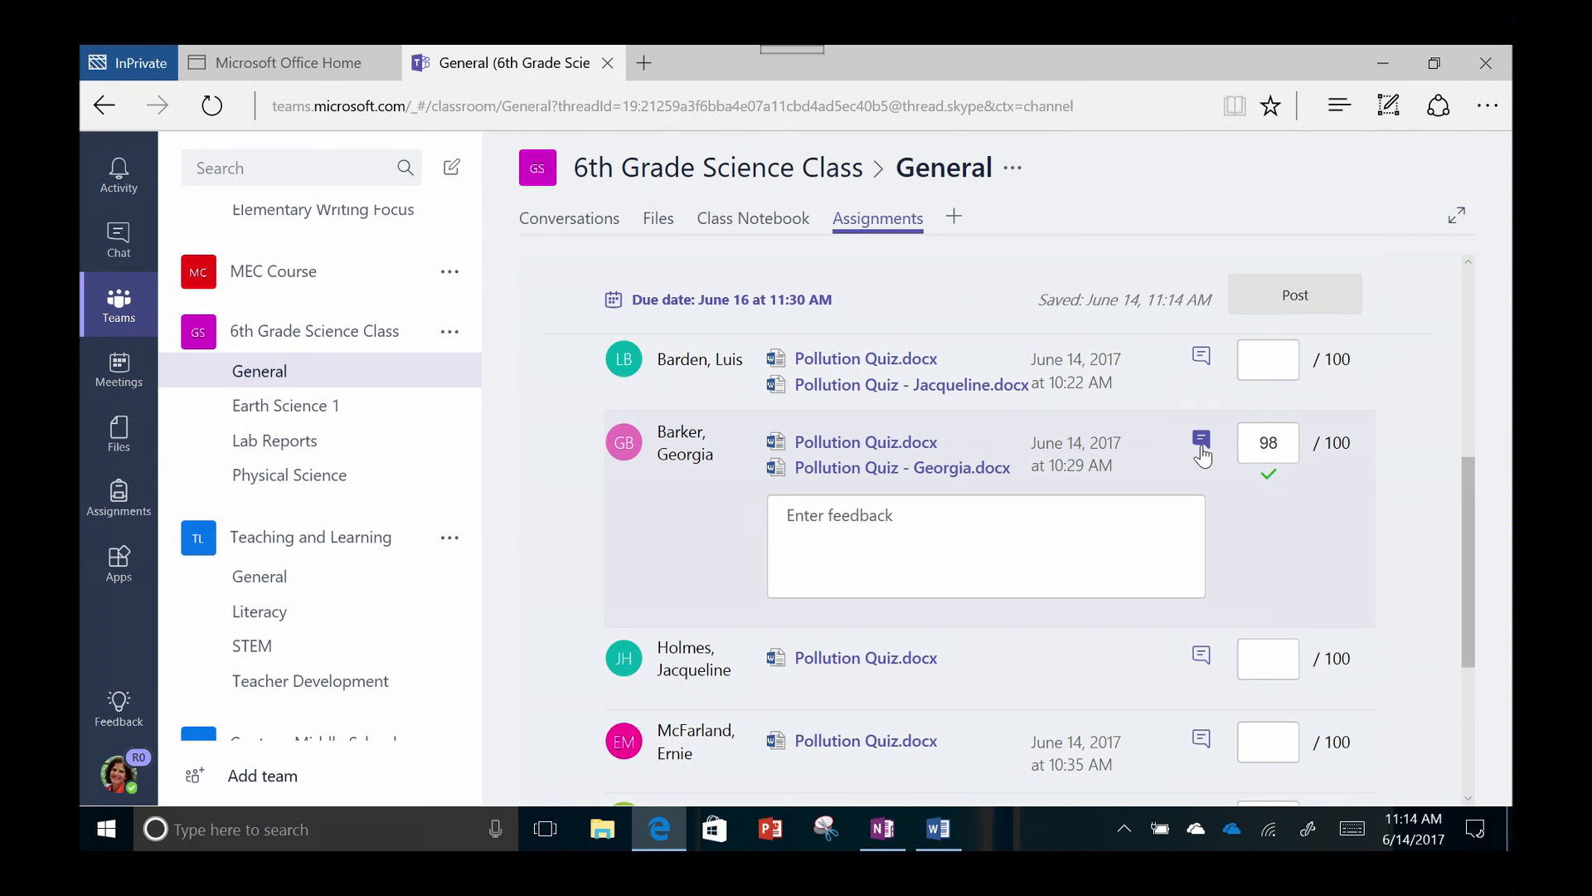
text(Great work, Georgia!)
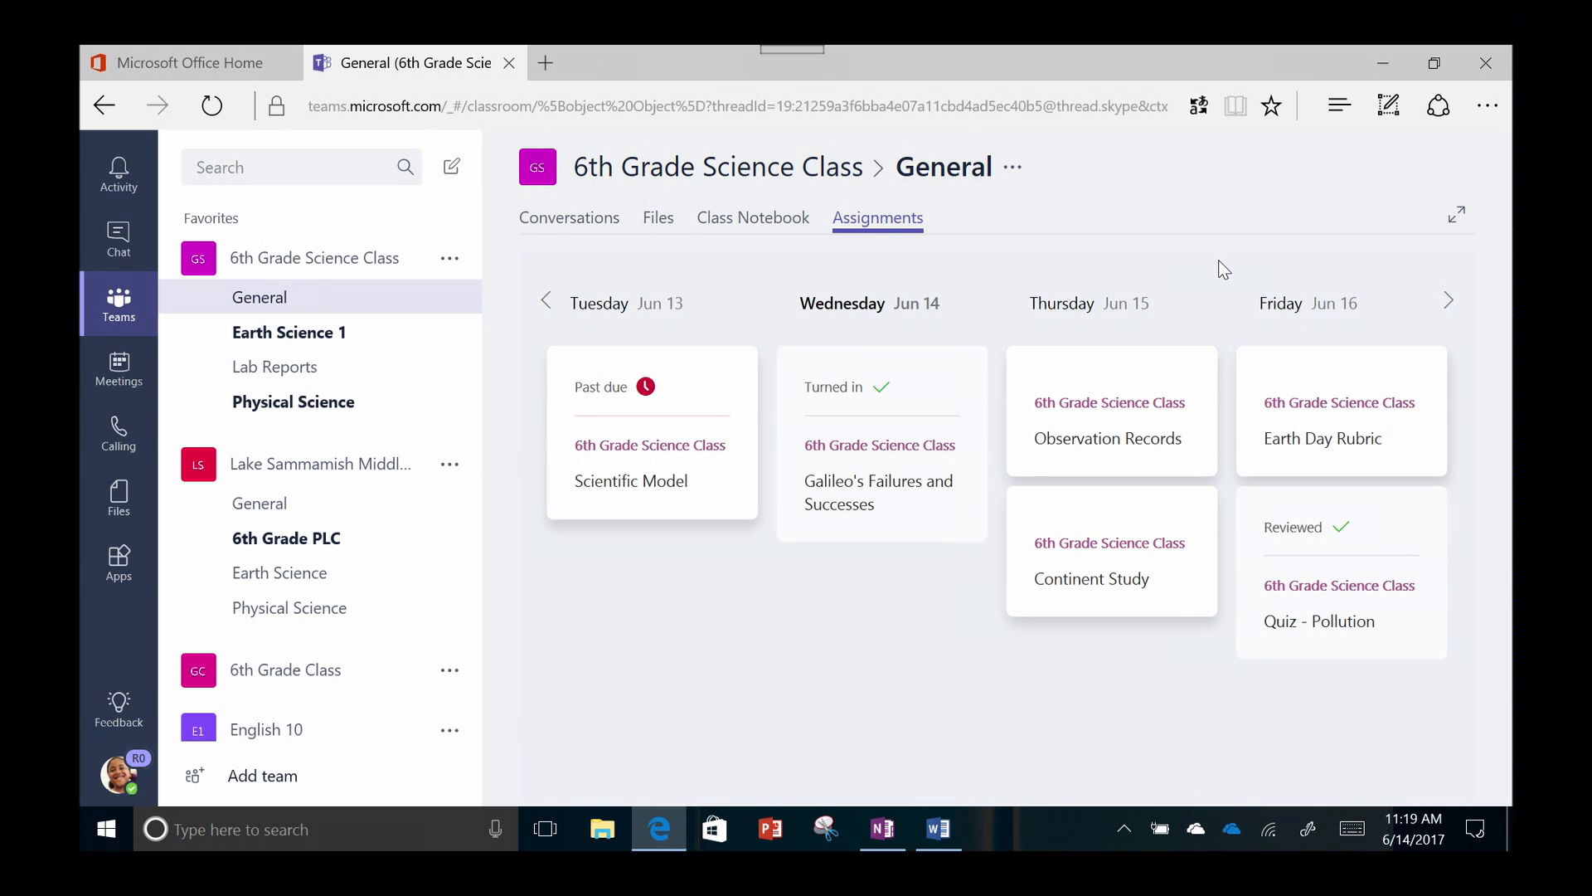
mouse_move(1340, 548)
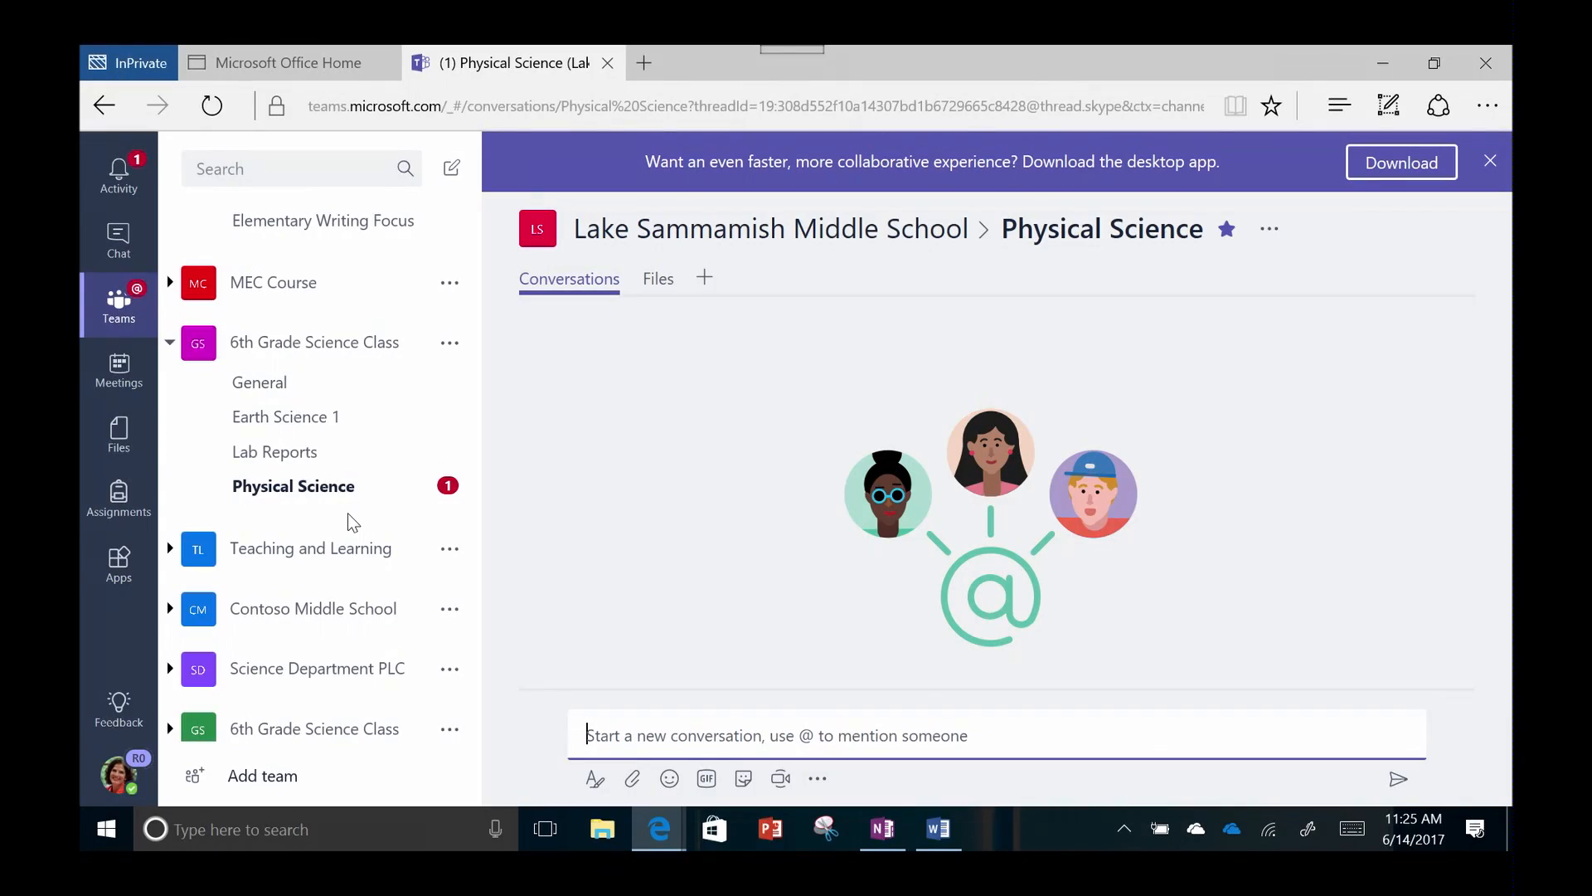
click(292, 485)
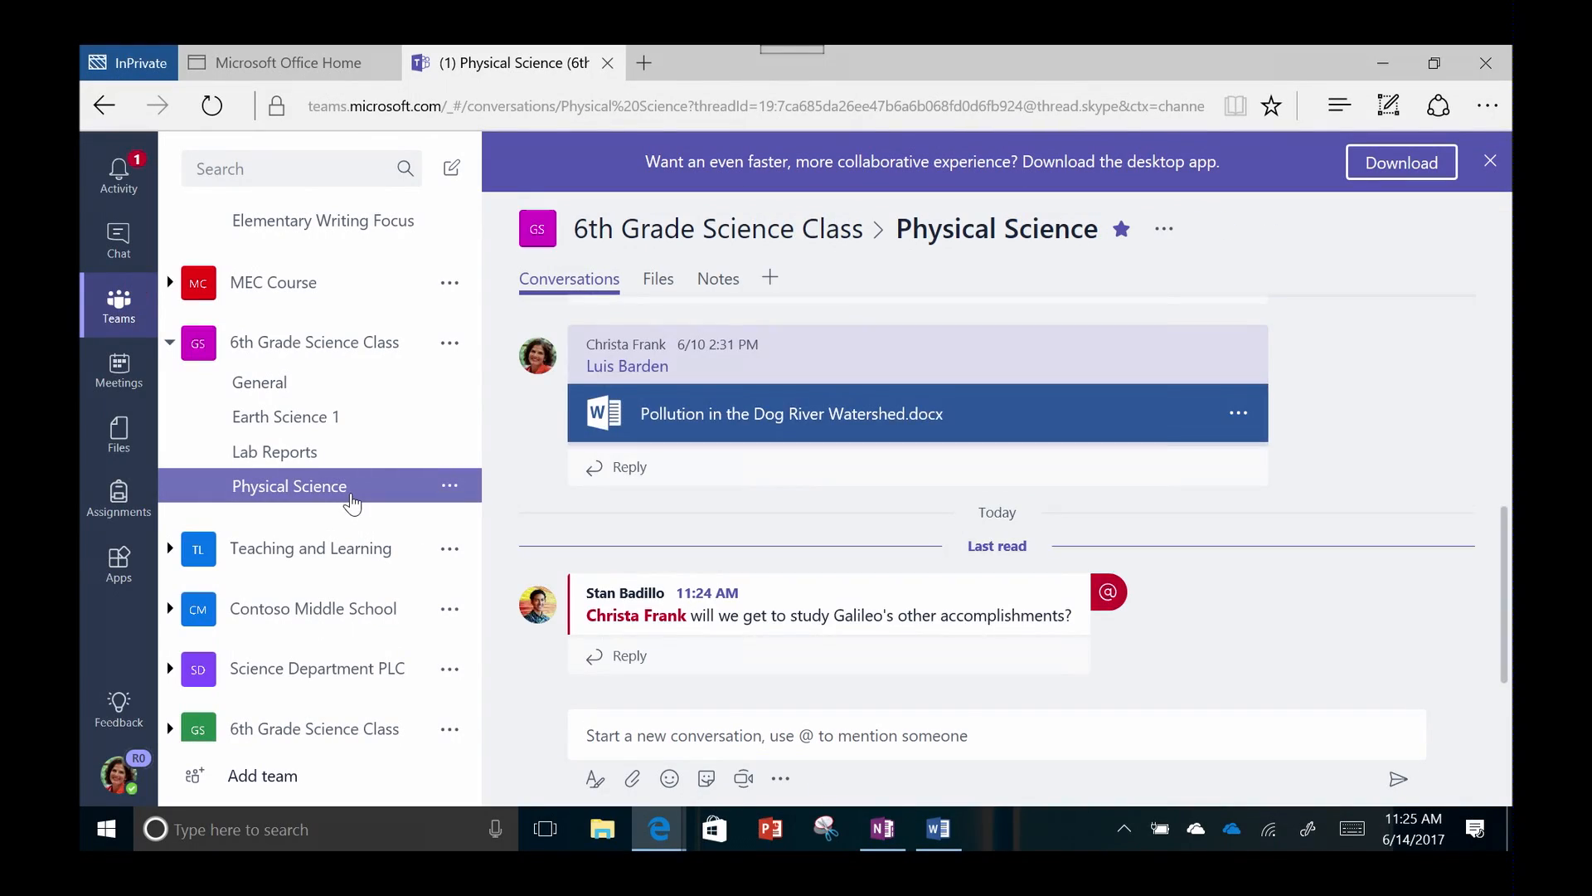